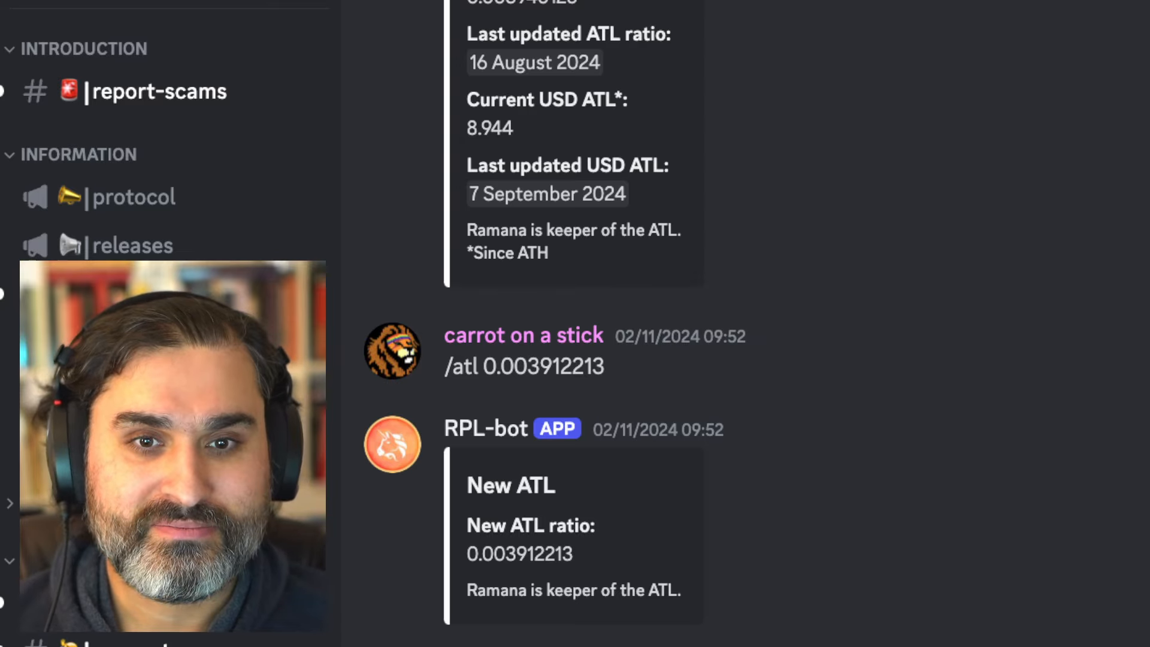
- Scroll down through the RPL-bot /atl replies to today's report with ratio 0.003773218
scroll(down, 3)
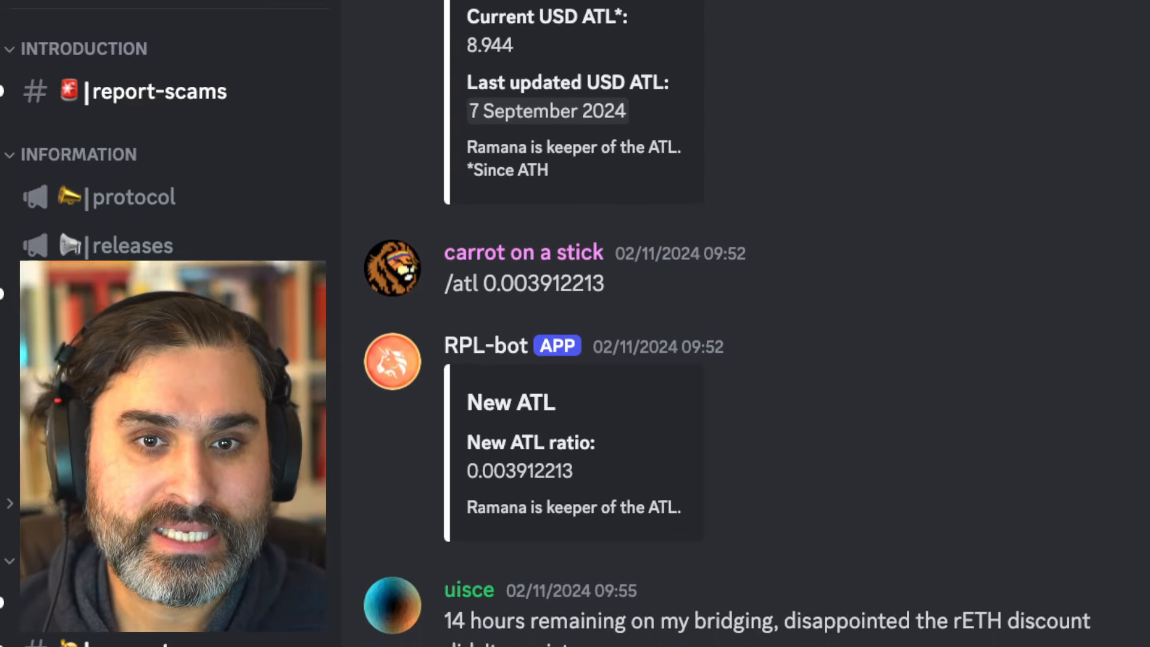
scroll(down, 3)
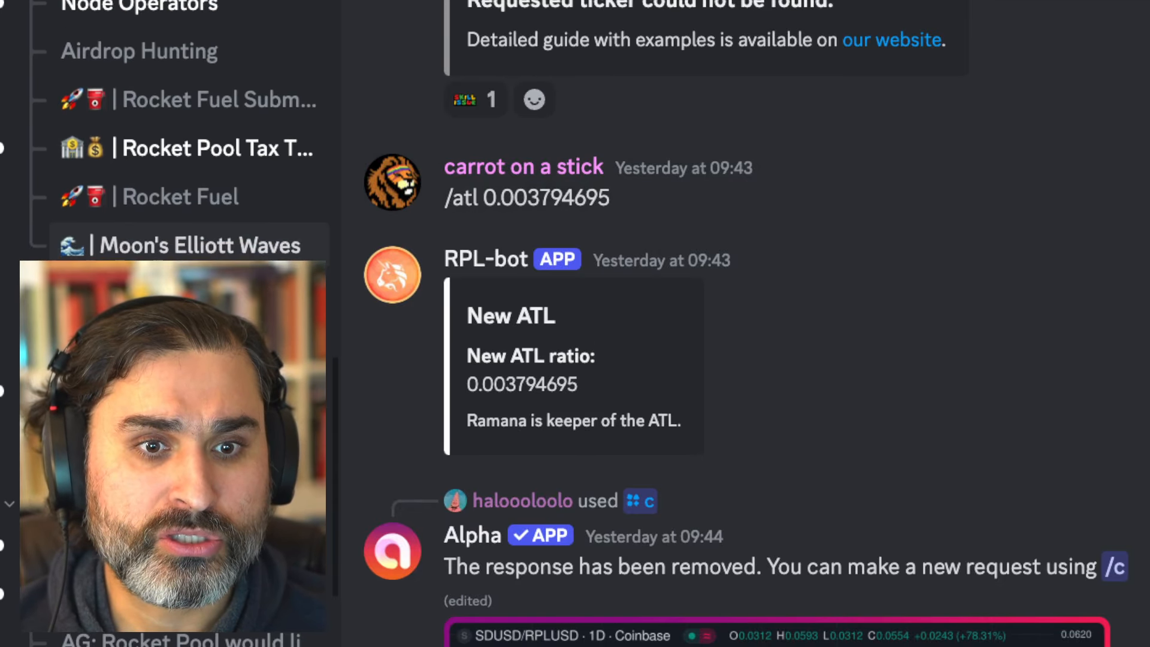
scroll(down, 3)
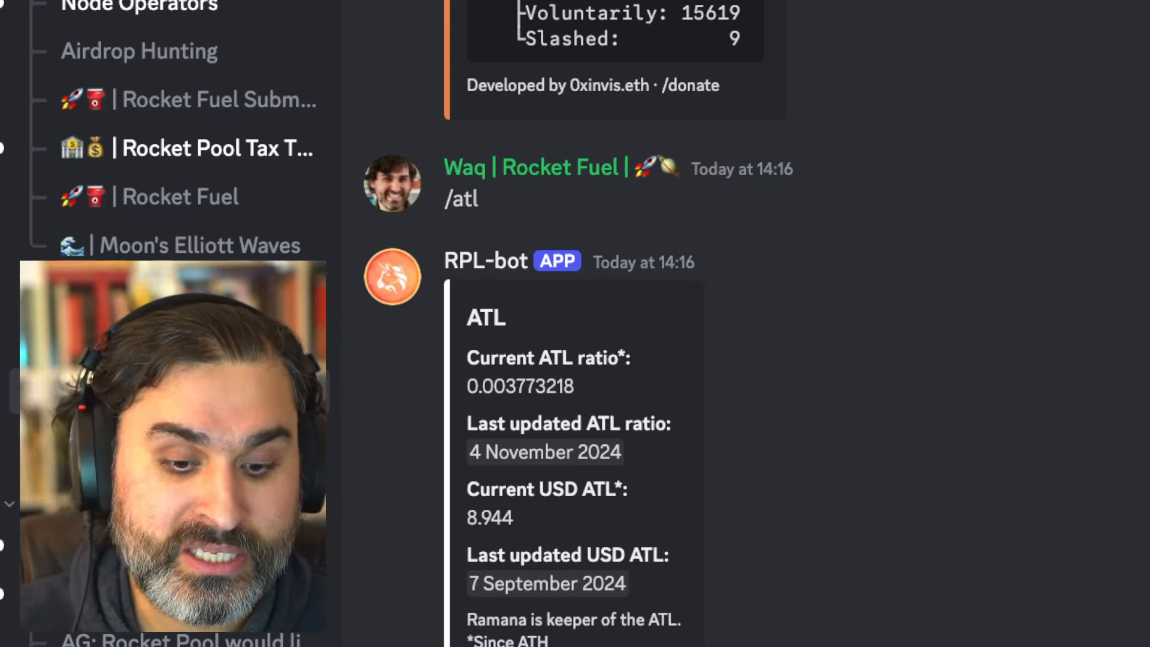
- Enter the /ratio slash command in the message box to bring up matching bot commands
text(/r)
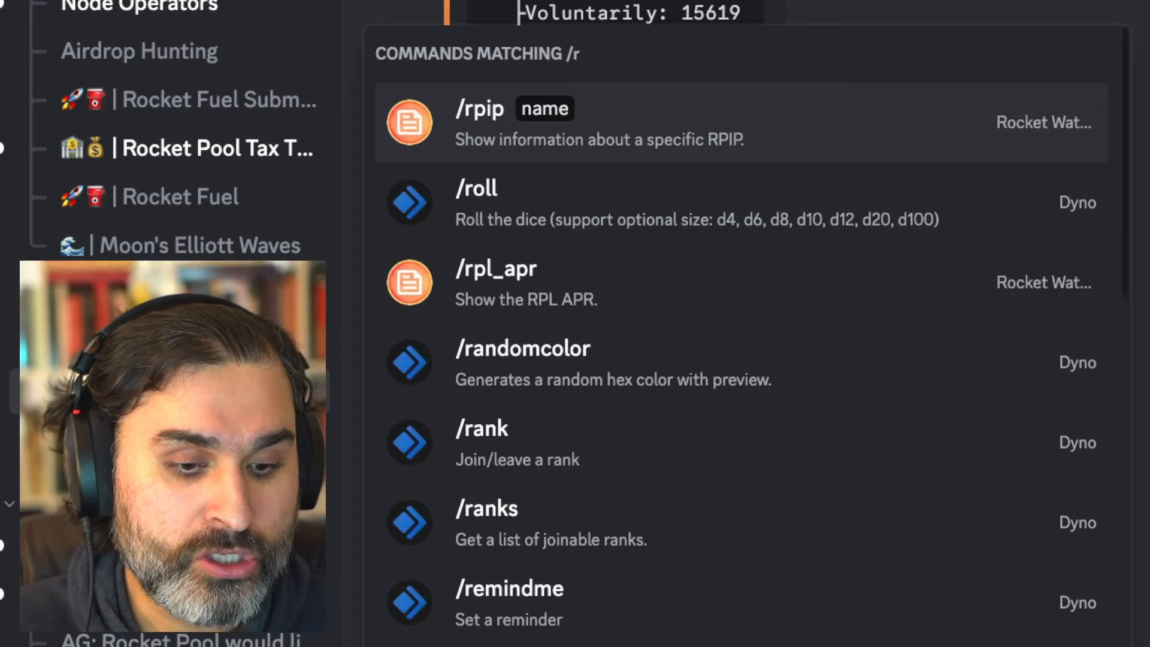
text(atio)
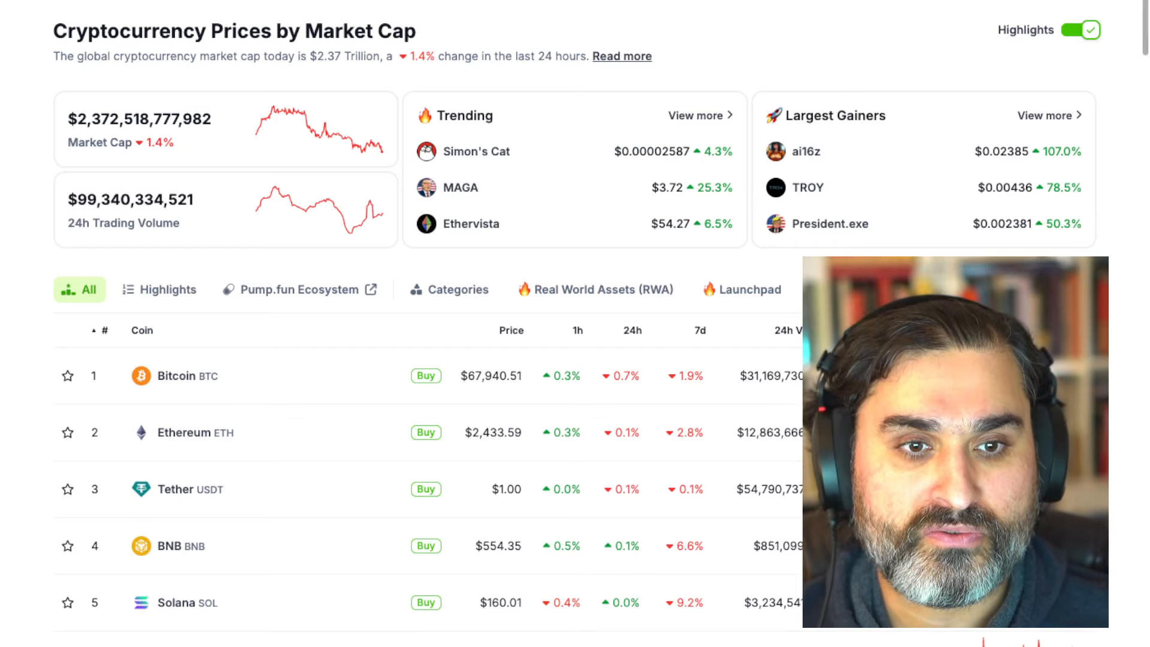
- Scroll the CoinGecko market-cap overview listing Bitcoin at $67,940.51 and Ethereum at $2,433.59
scroll(down, 3)
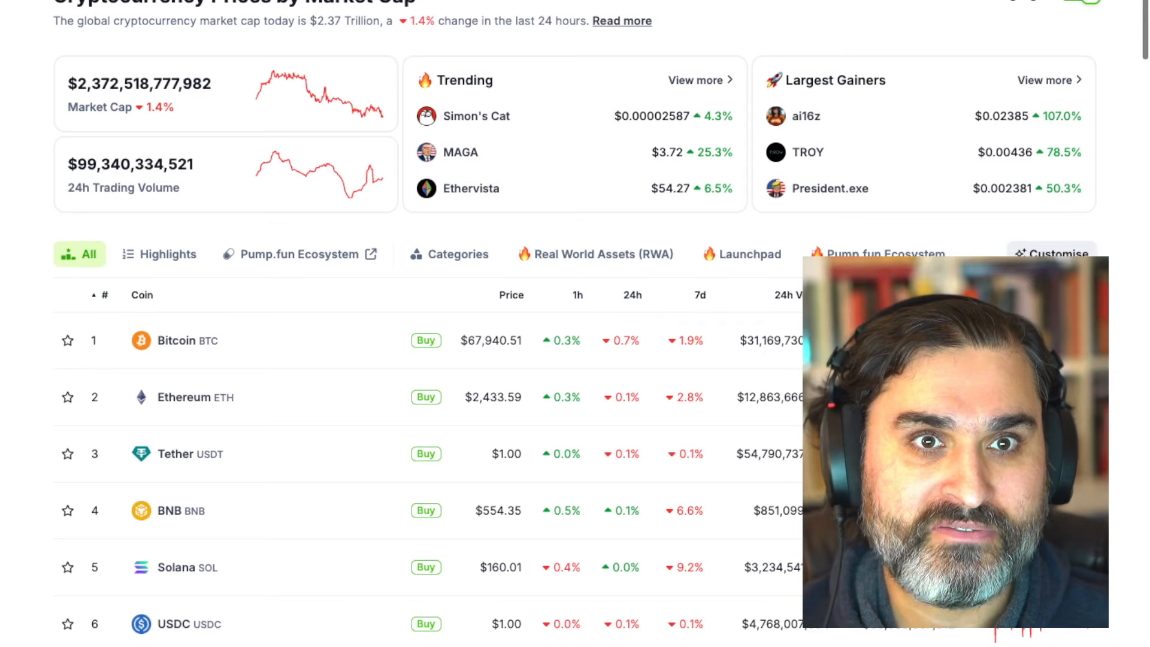
scroll(down, 3)
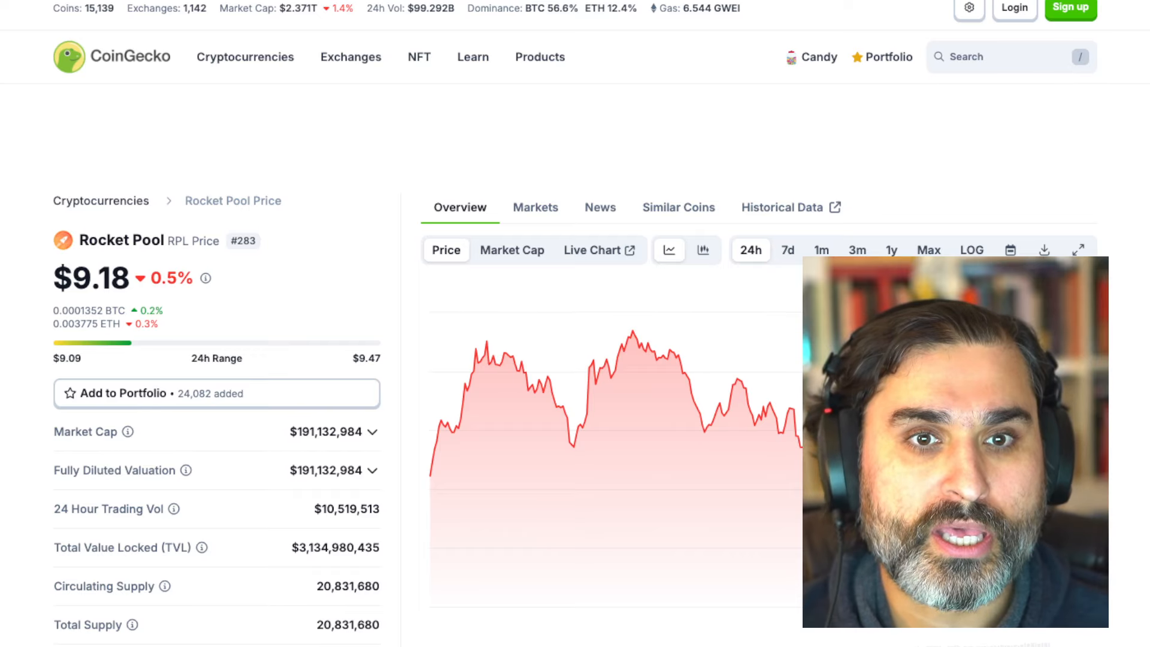
- Scroll through Rocket Pool's stats ($191.1M market cap, $3.13B TVL) and back to the top
scroll(down, 3)
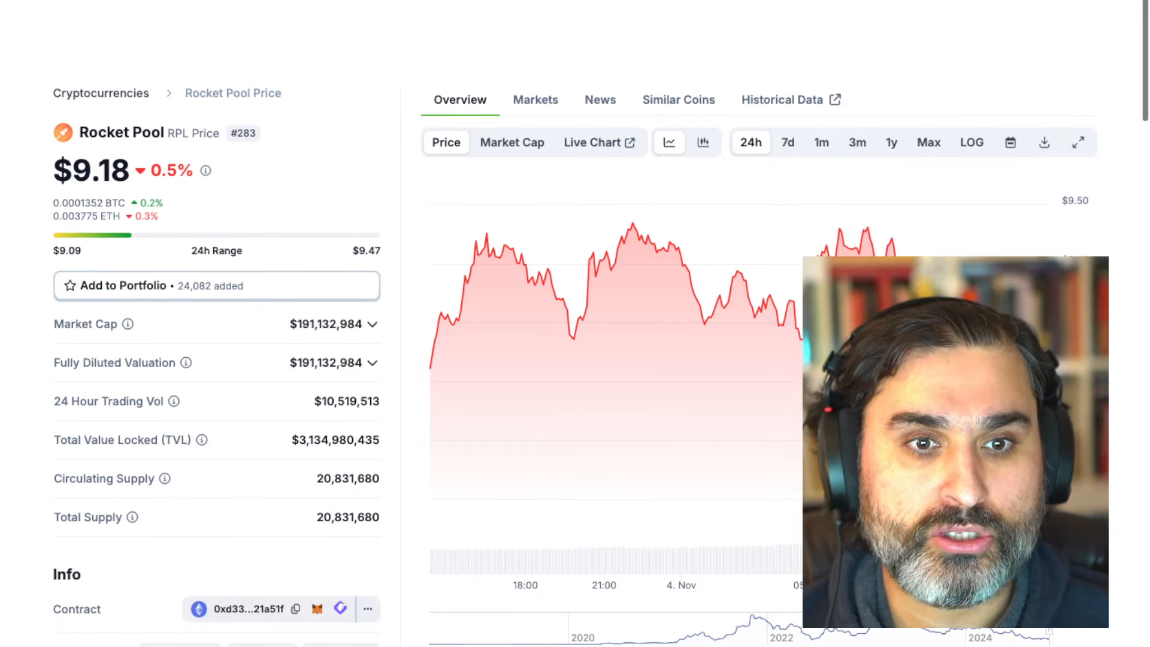
scroll(down, 3)
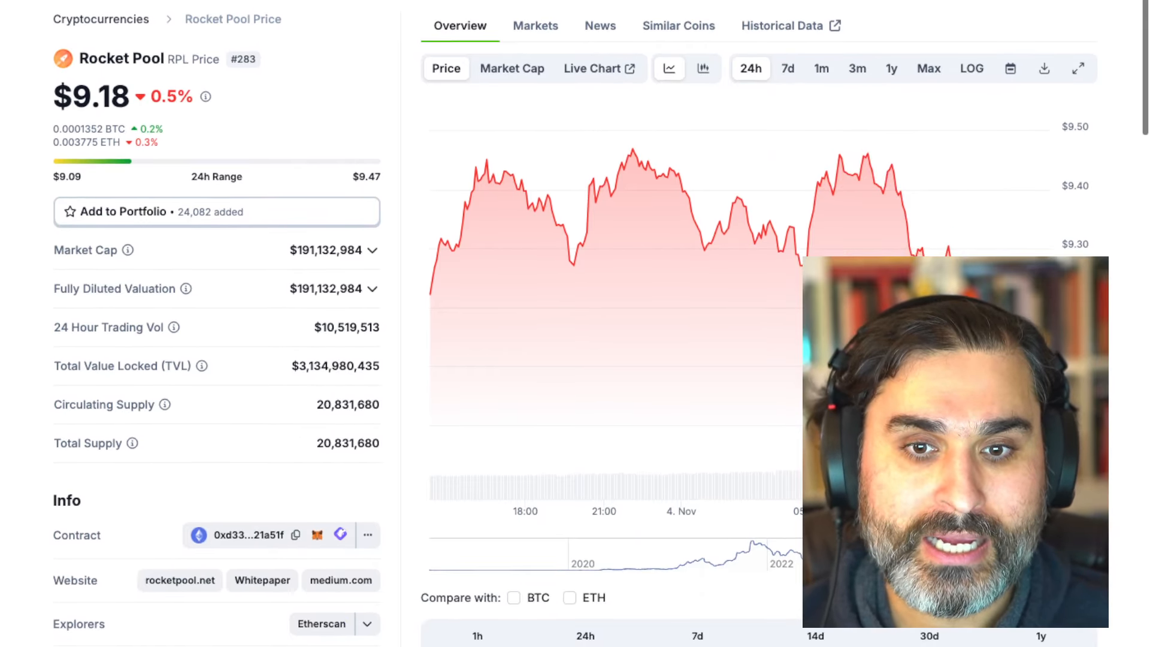
scroll(down, 3)
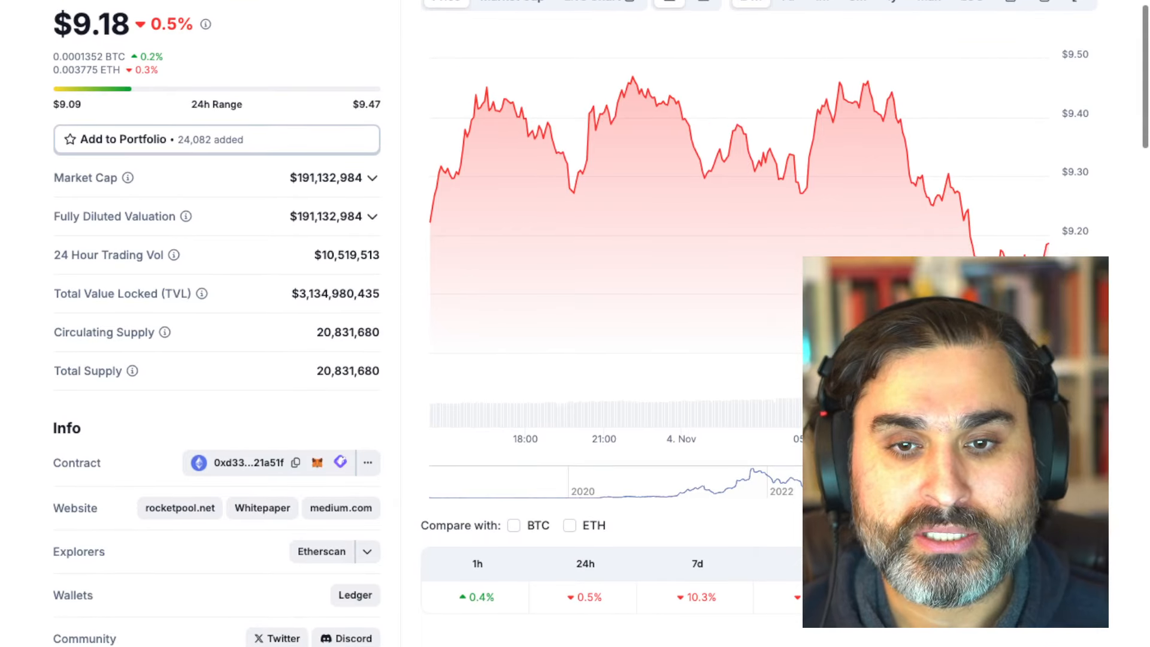
scroll(down, 3)
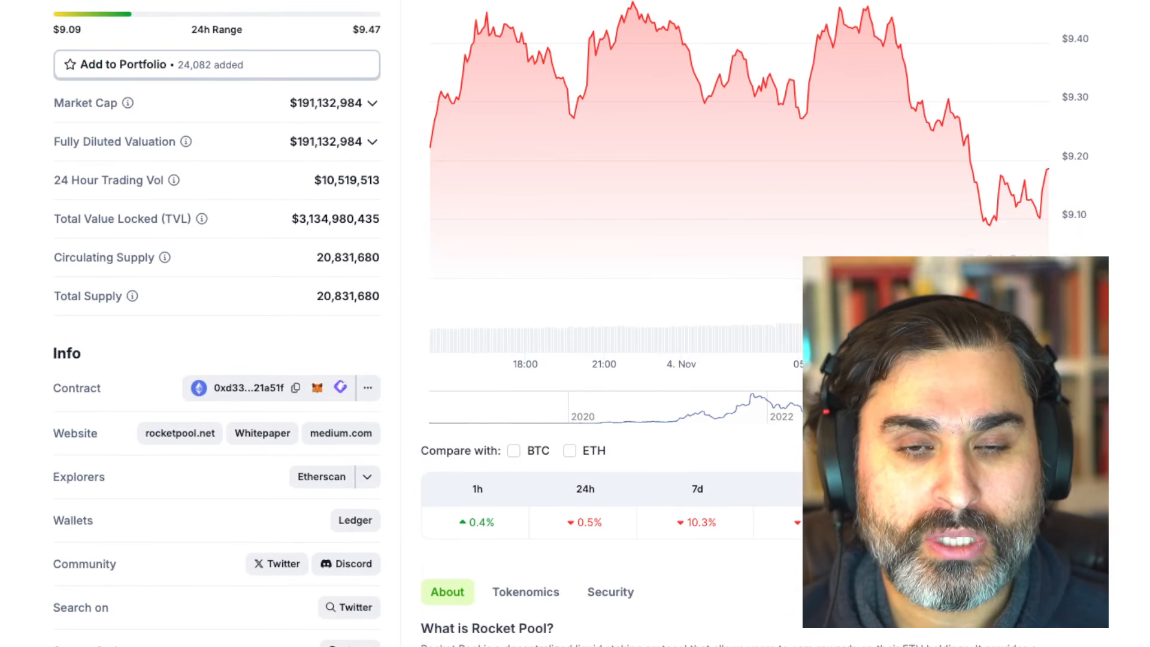
scroll(up, 3)
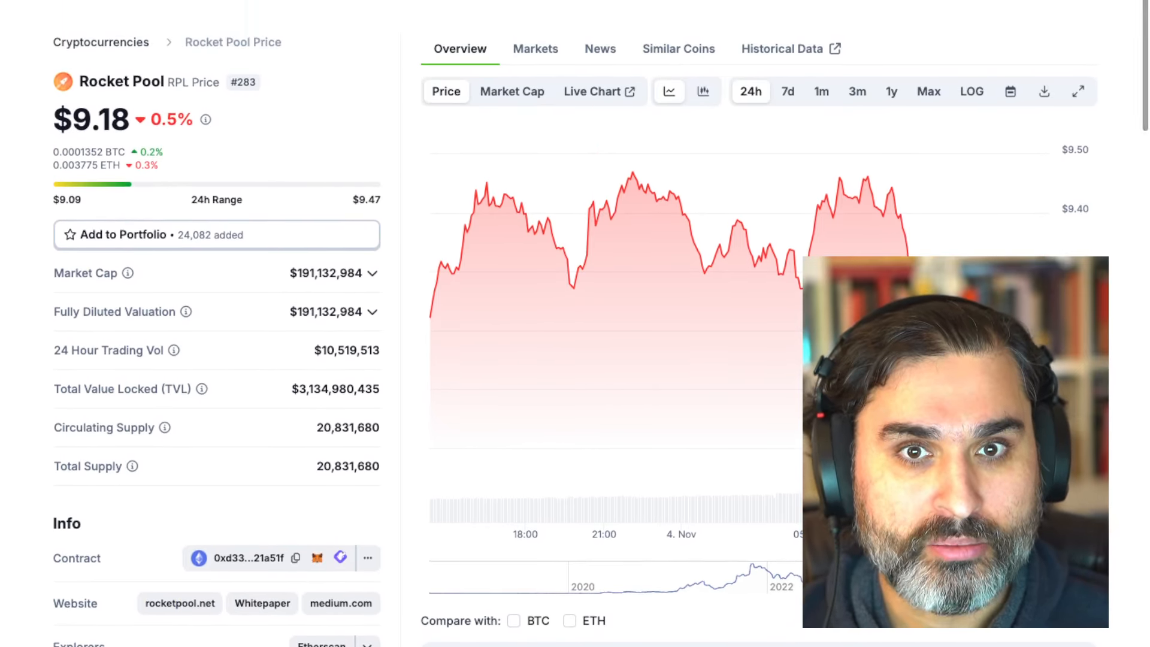
scroll(up, 3)
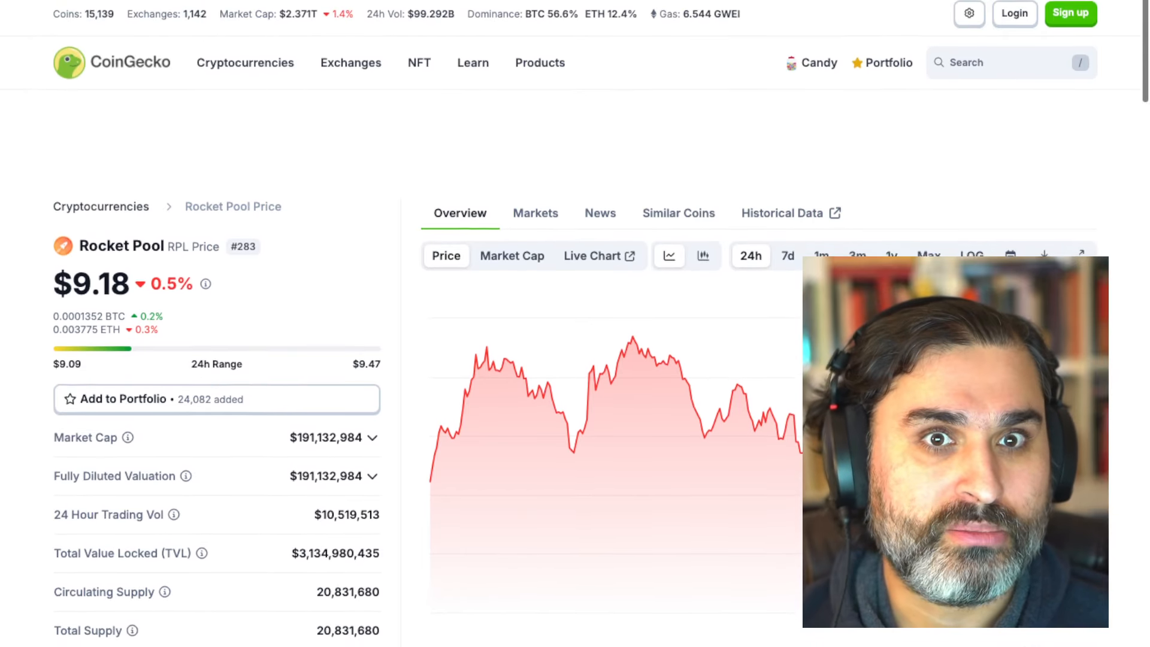
click(351, 62)
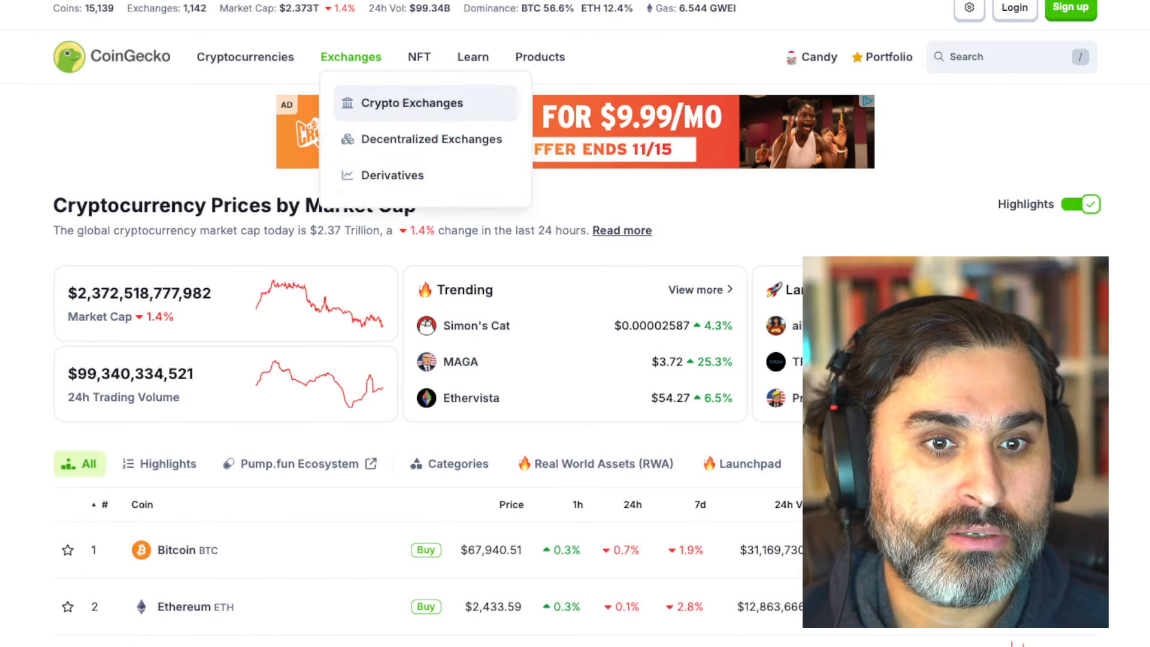
scroll(down, 3)
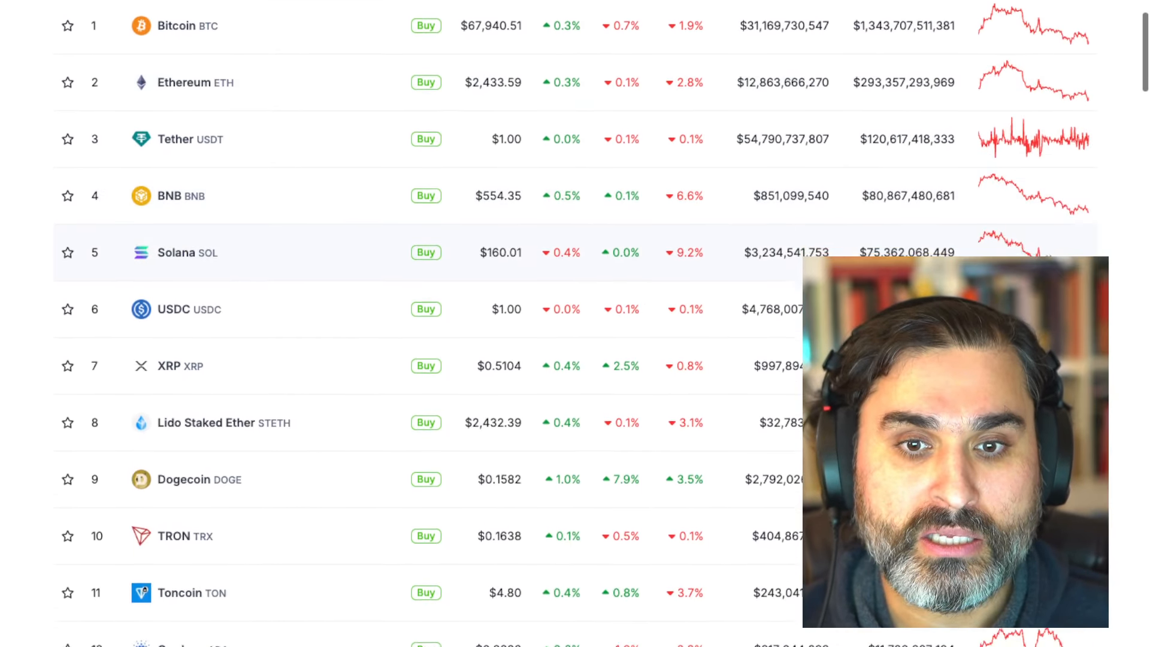
scroll(down, 3)
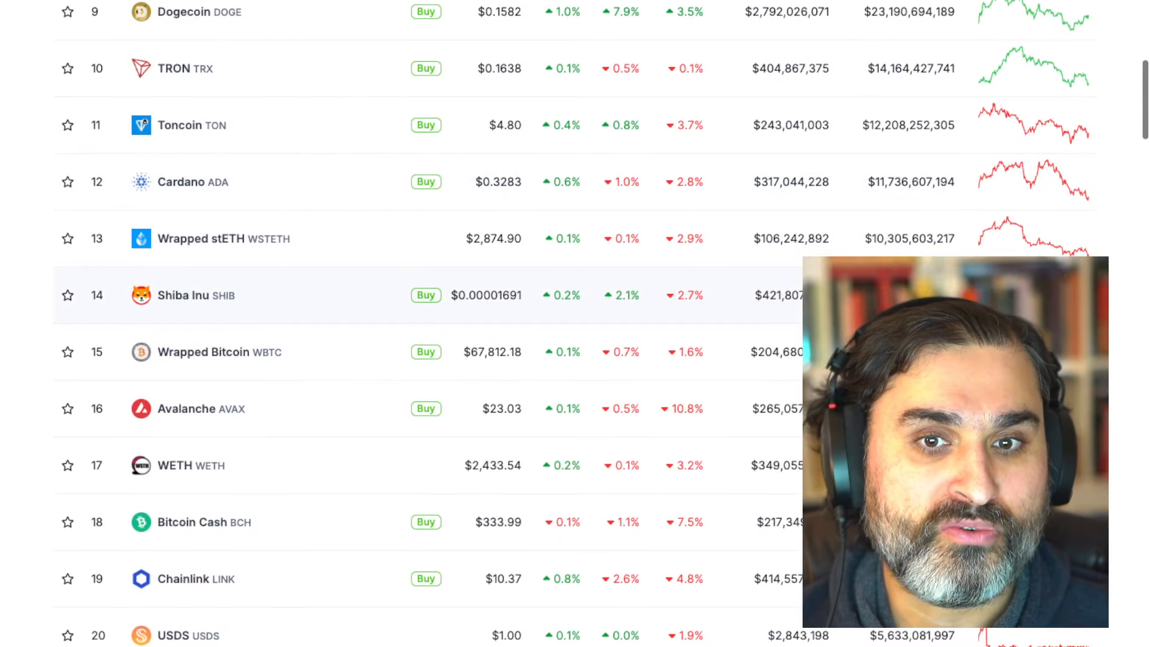
scroll(down, 3)
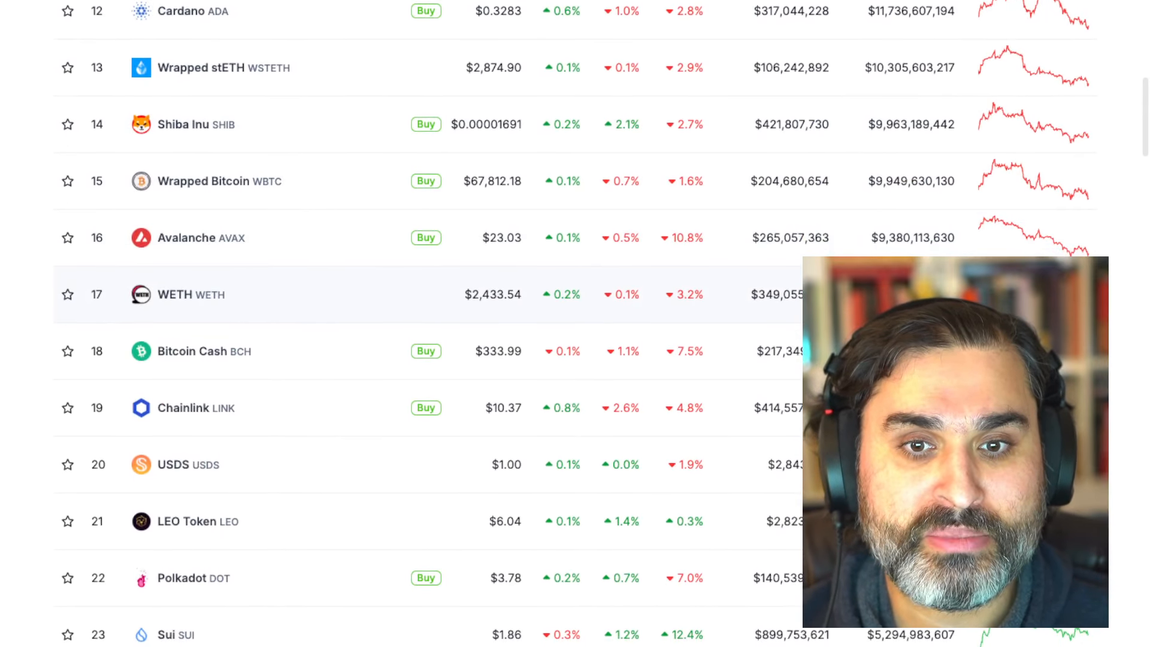
scroll(down, 3)
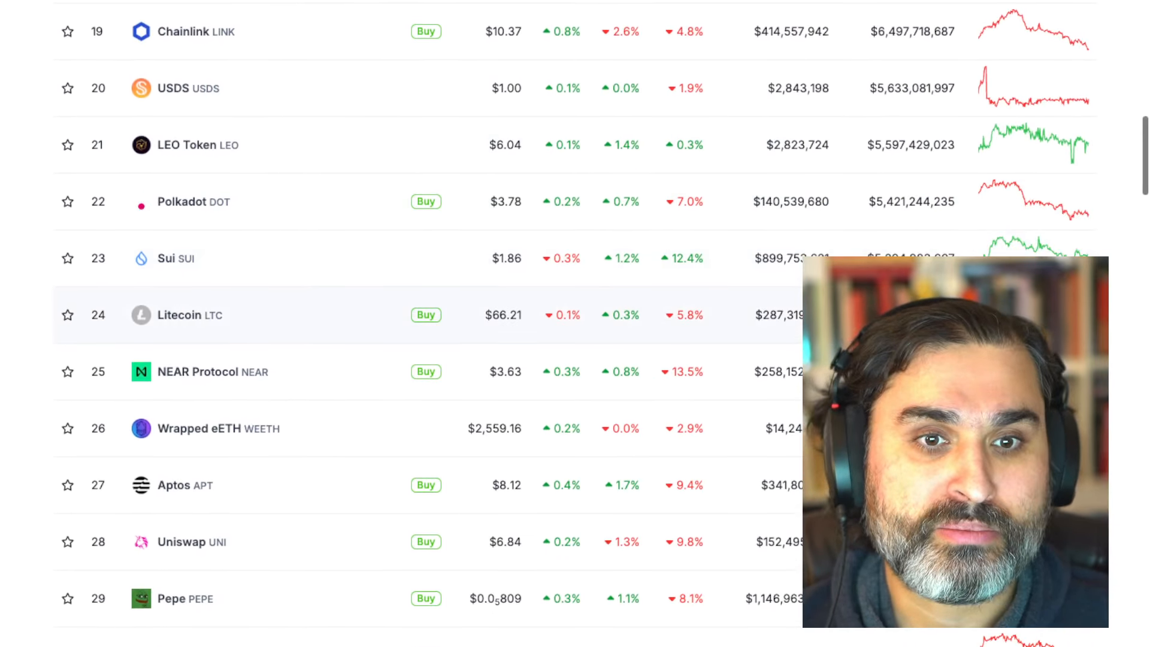
scroll(down, 3)
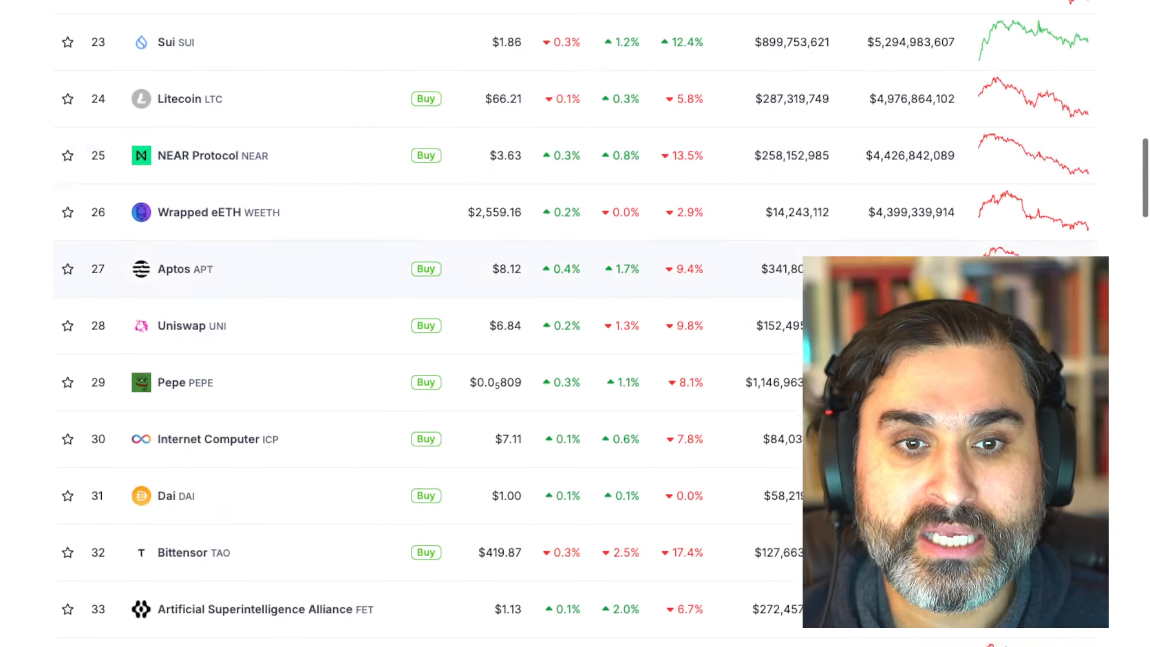
scroll(down, 3)
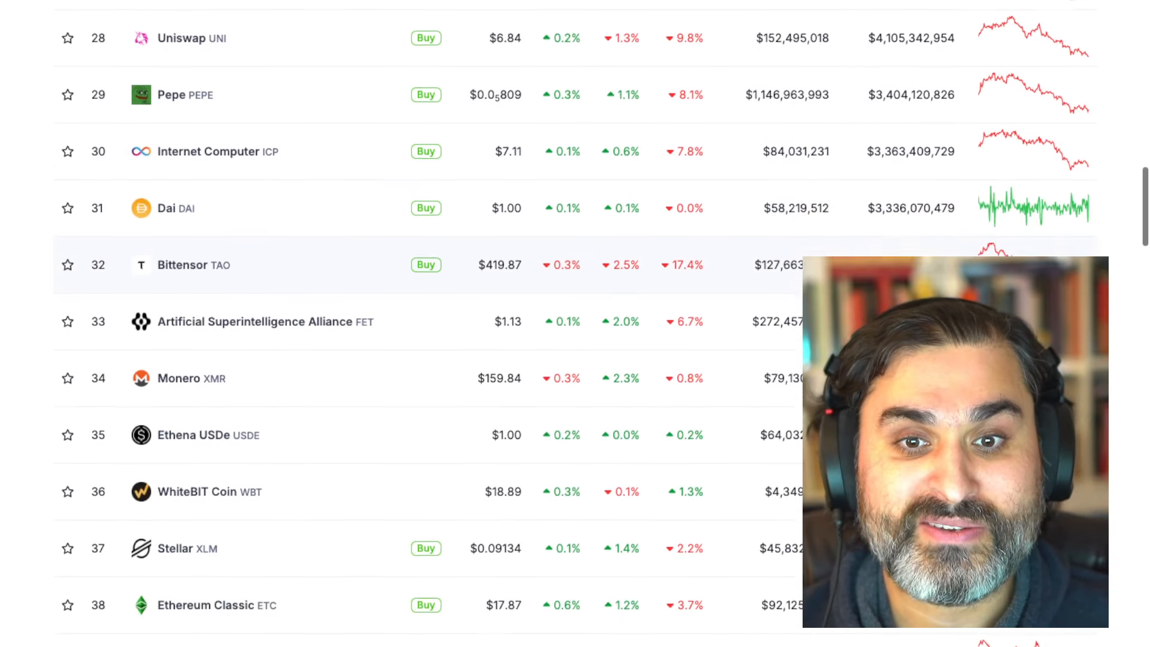
scroll(down, 3)
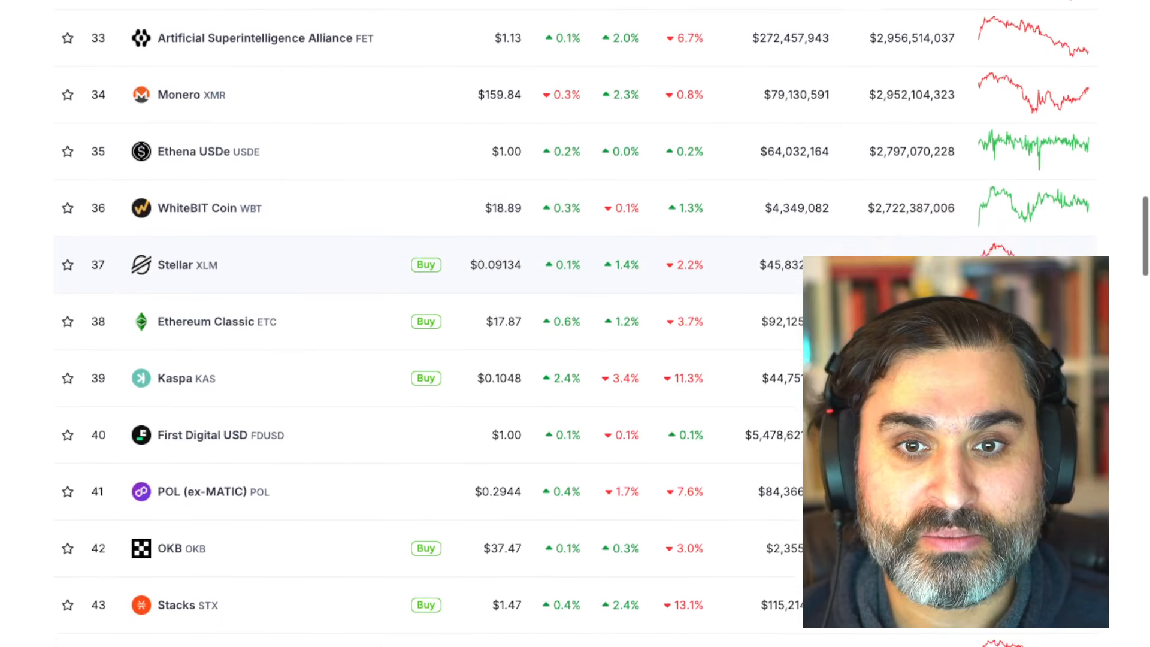
scroll(down, 3)
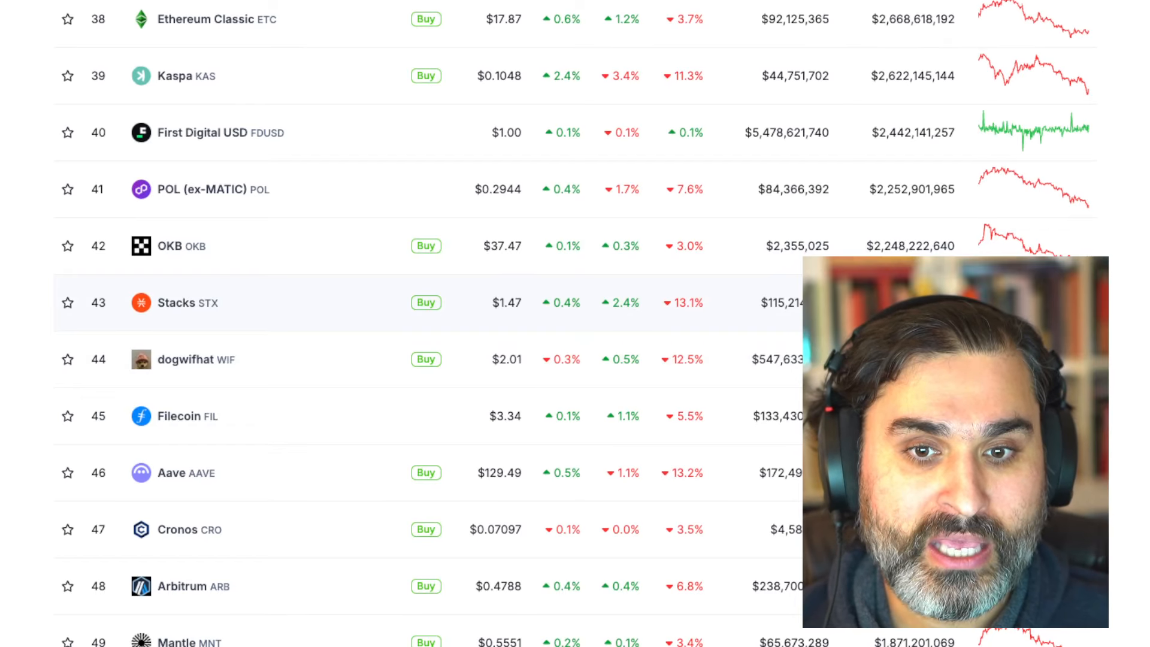
scroll(down, 3)
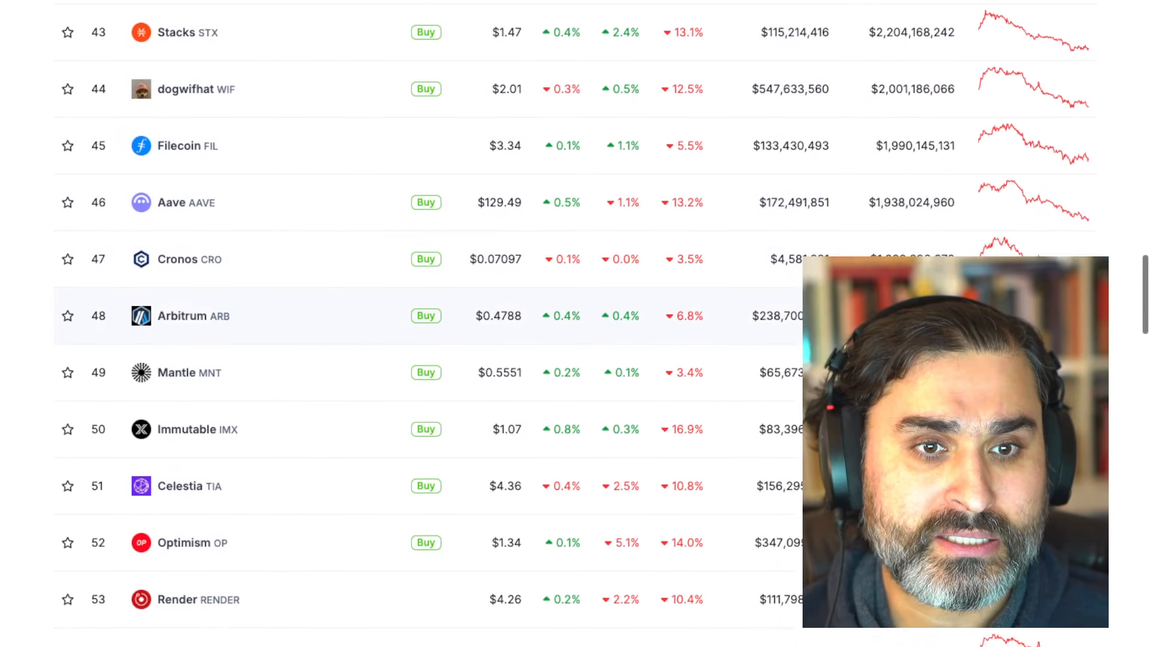
scroll(down, 3)
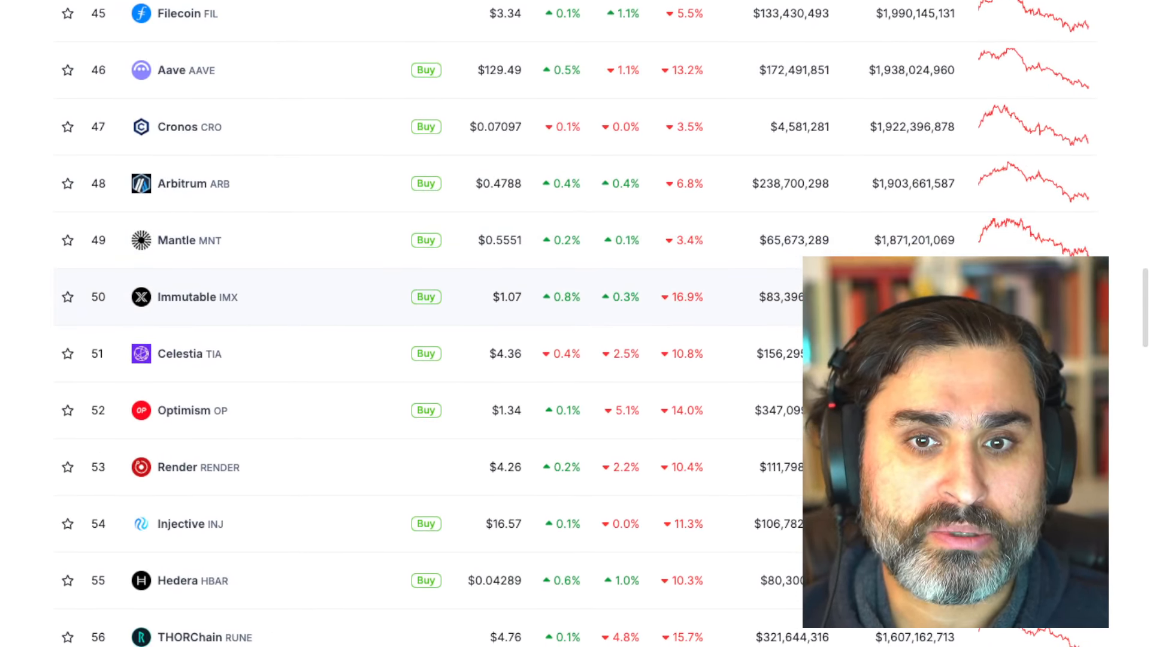
scroll(down, 3)
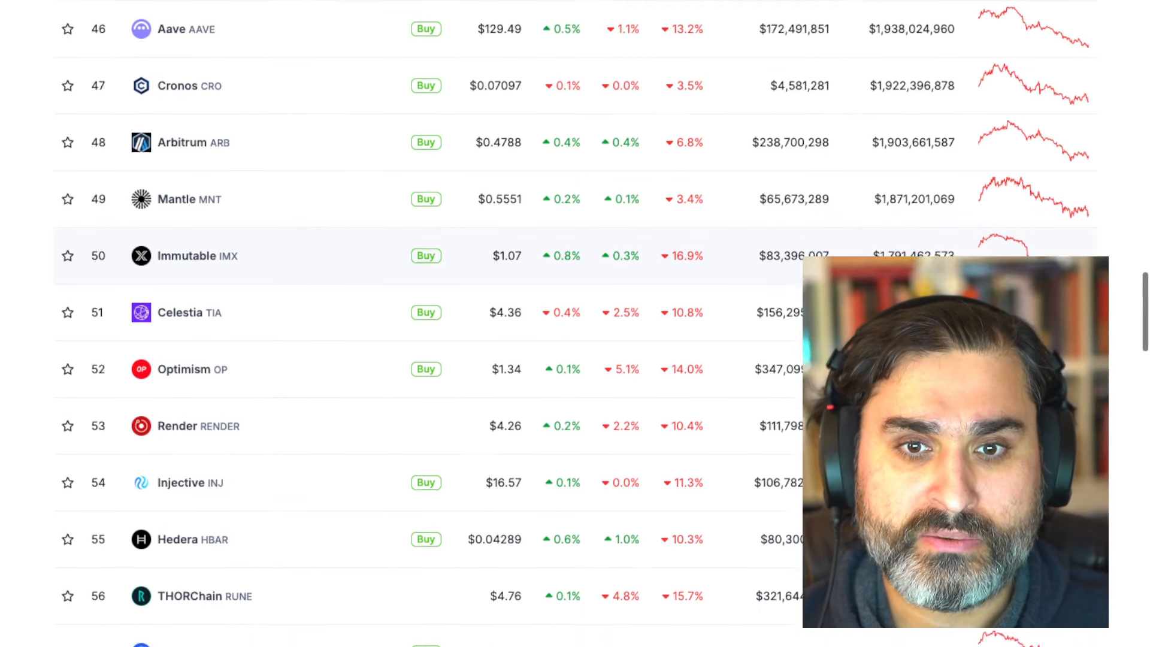
scroll(down, 3)
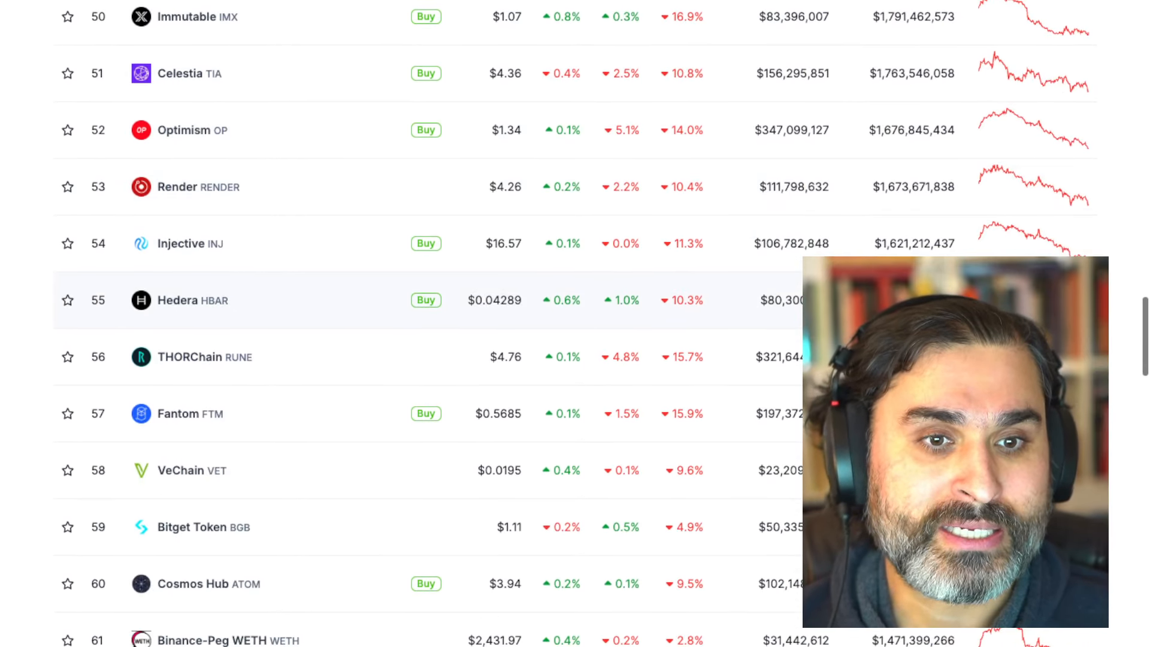
scroll(down, 3)
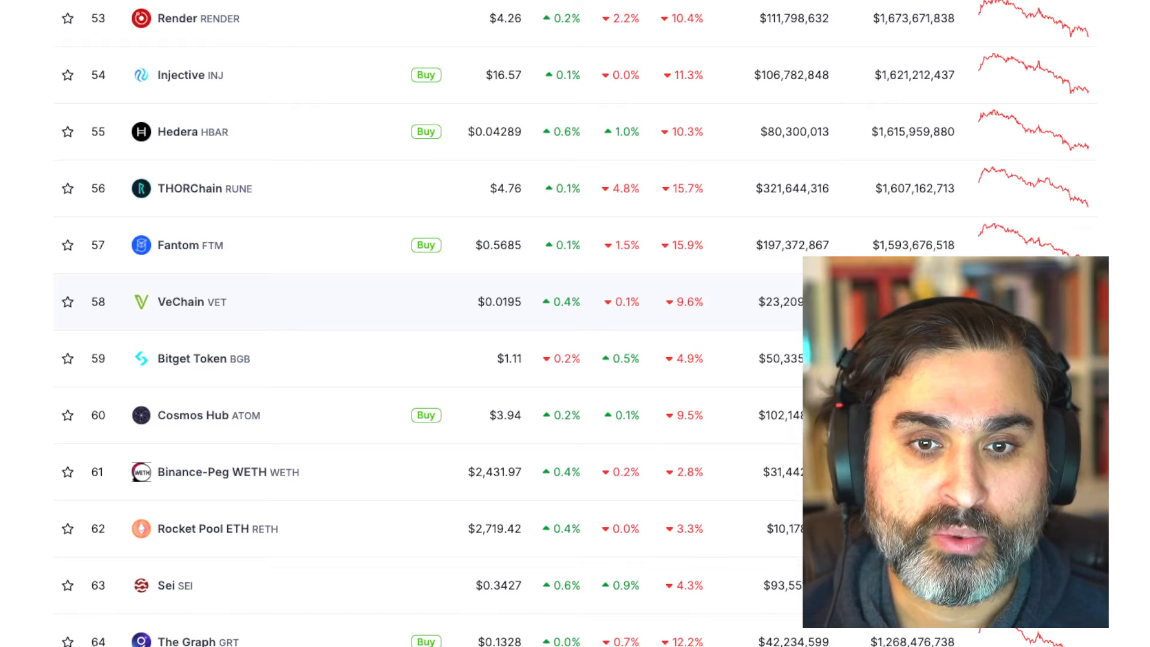
scroll(down, 3)
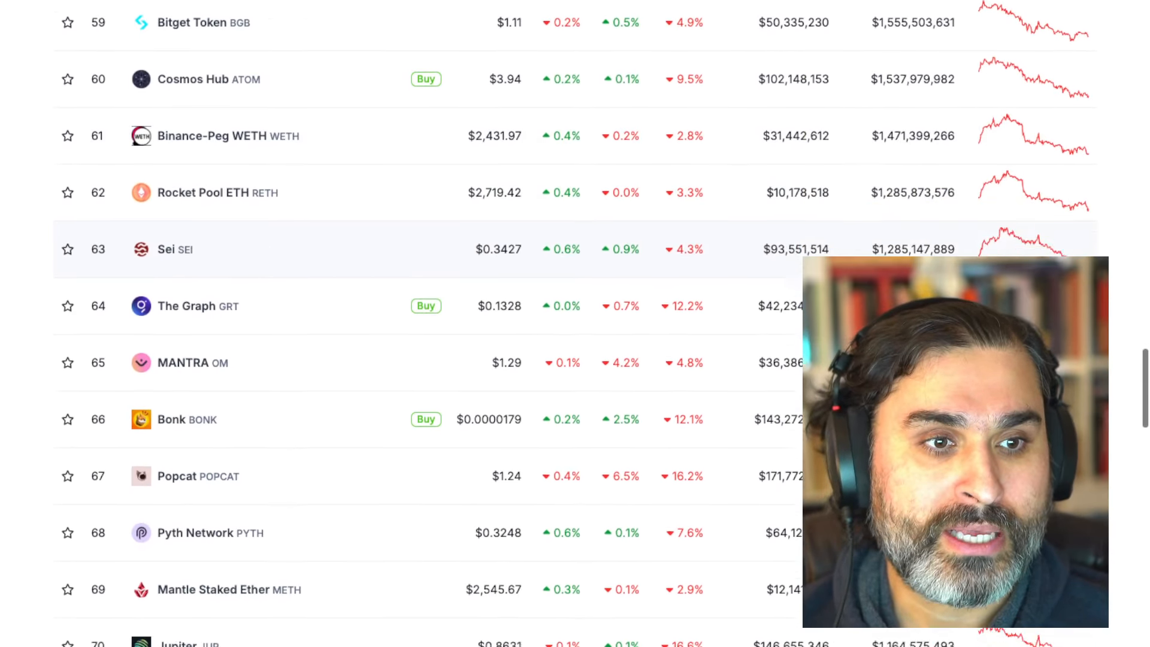
scroll(down, 3)
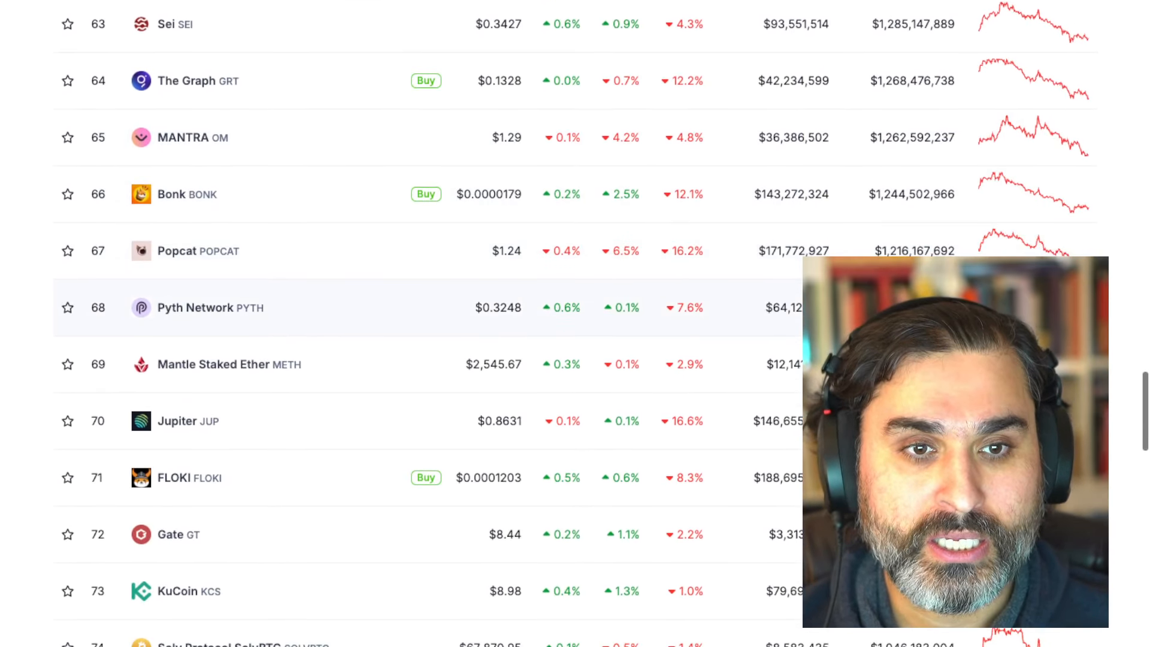
scroll(down, 3)
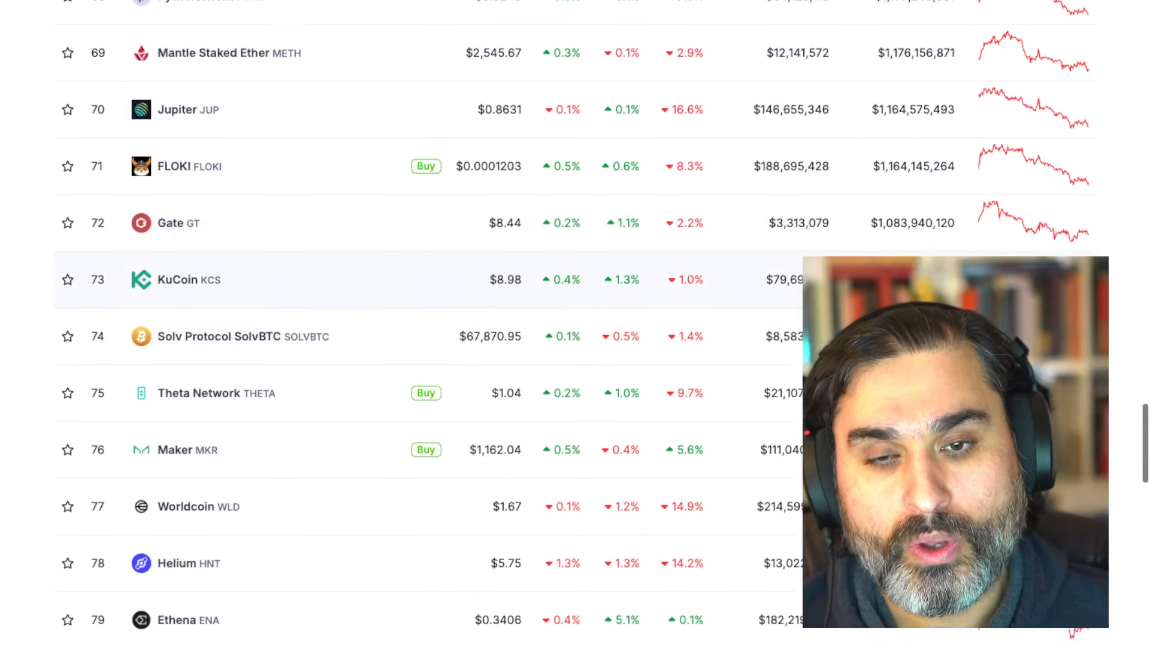
scroll(down, 3)
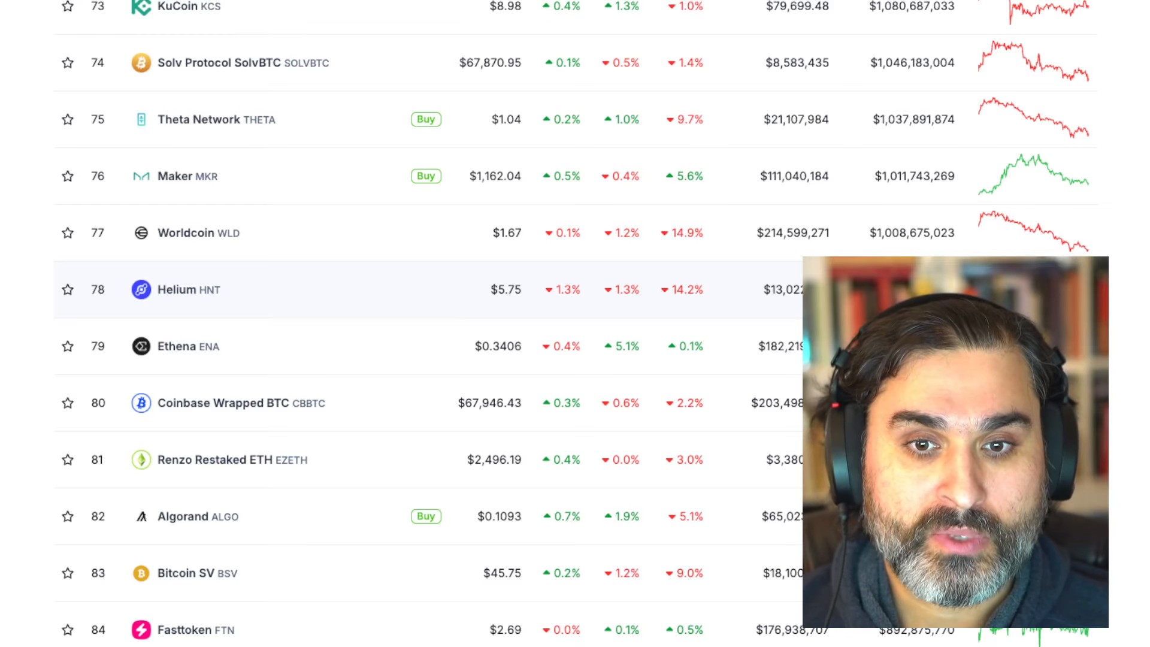
scroll(down, 3)
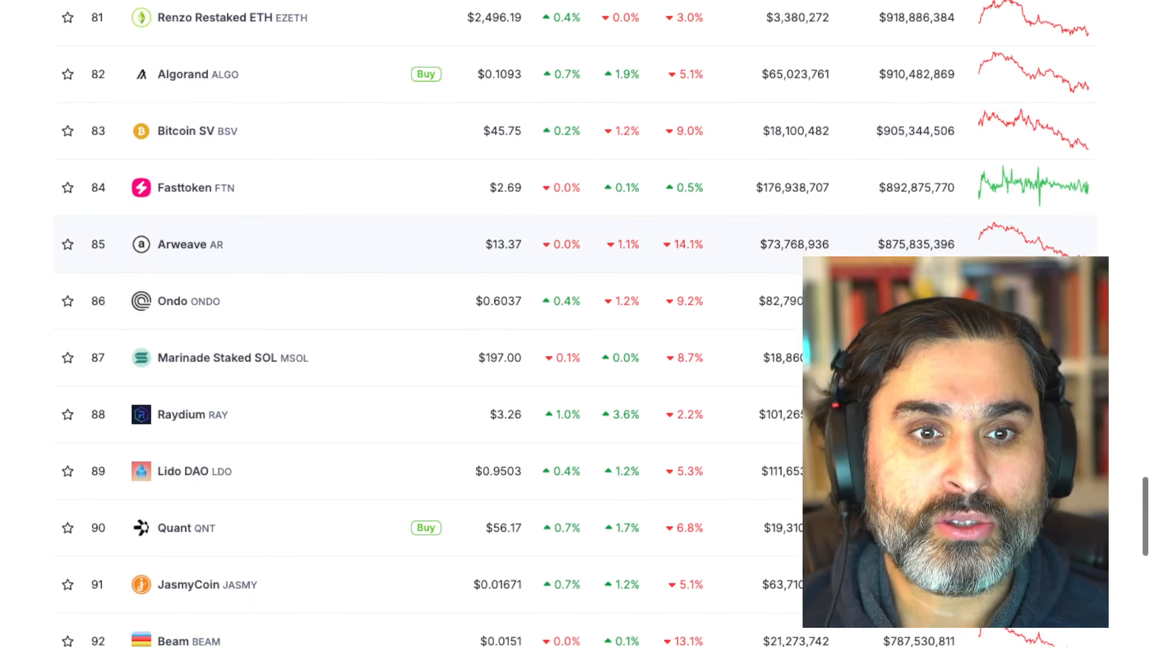
scroll(down, 3)
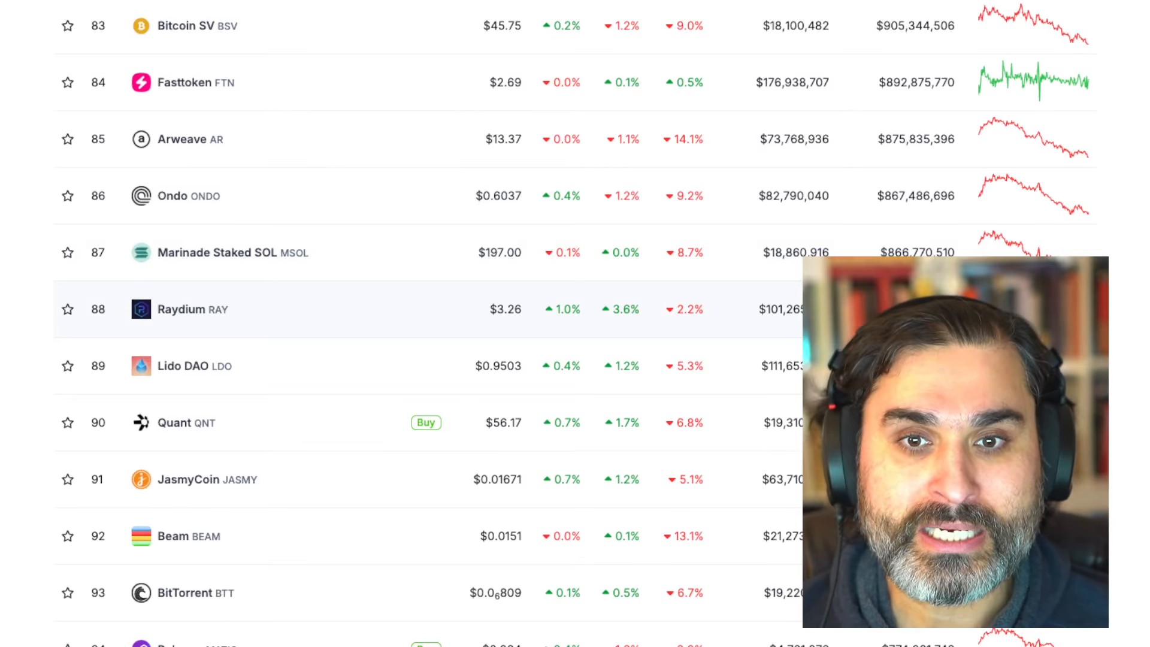
scroll(down, 3)
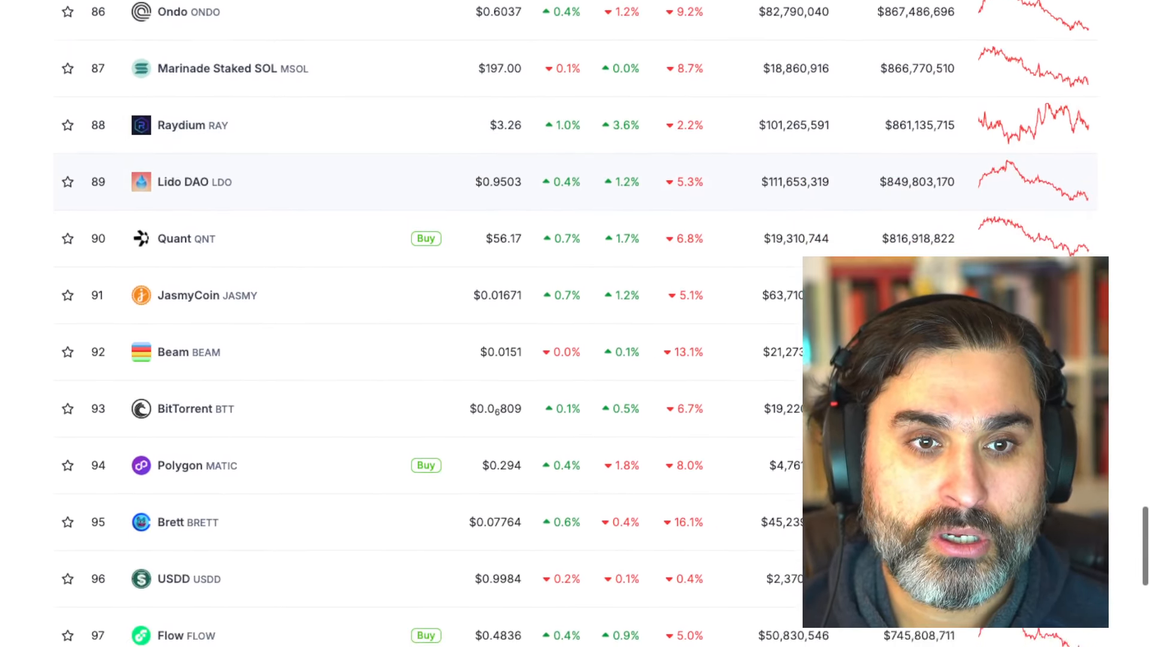
scroll(down, 3)
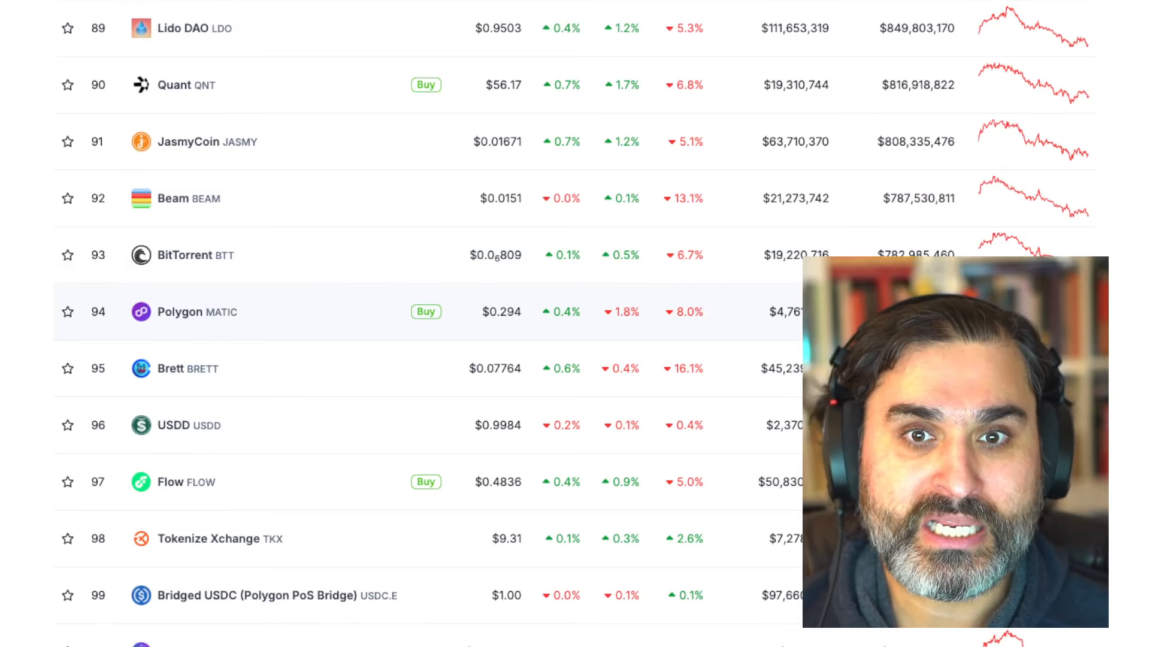
scroll(up, 3)
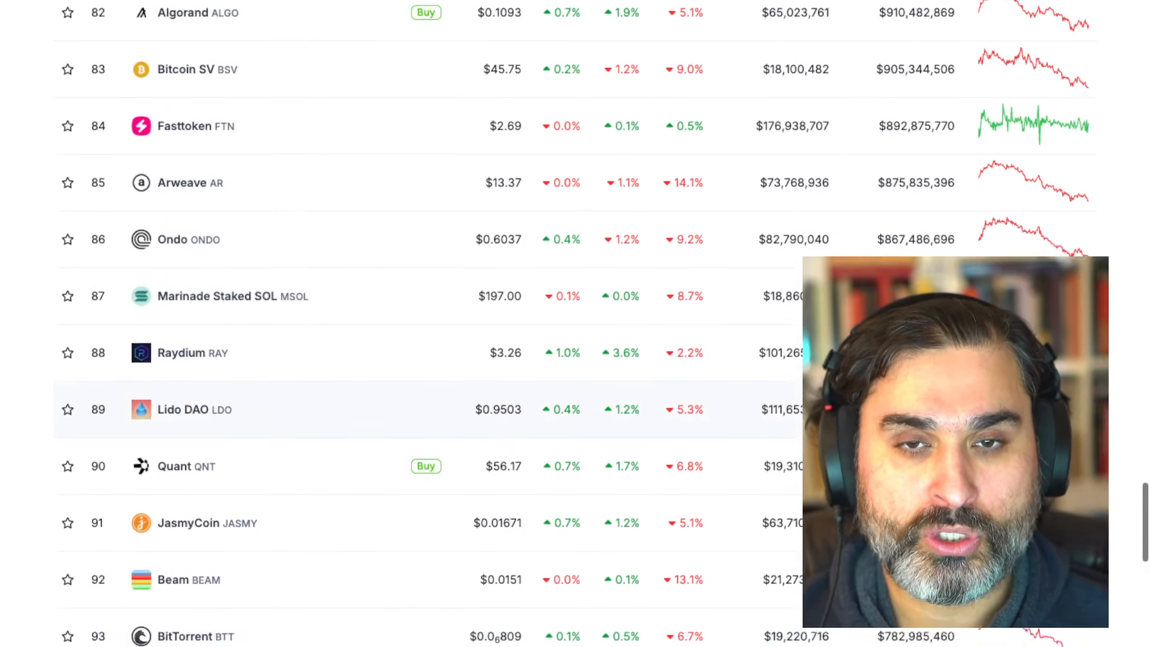
scroll(up, 3)
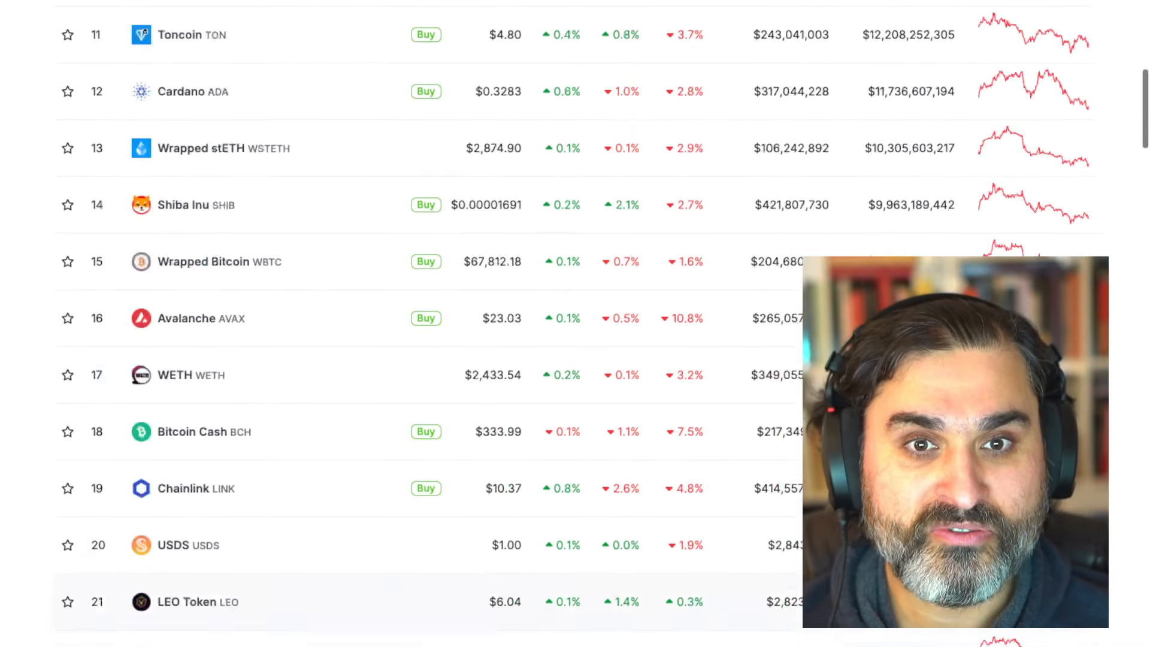
scroll(up, 3)
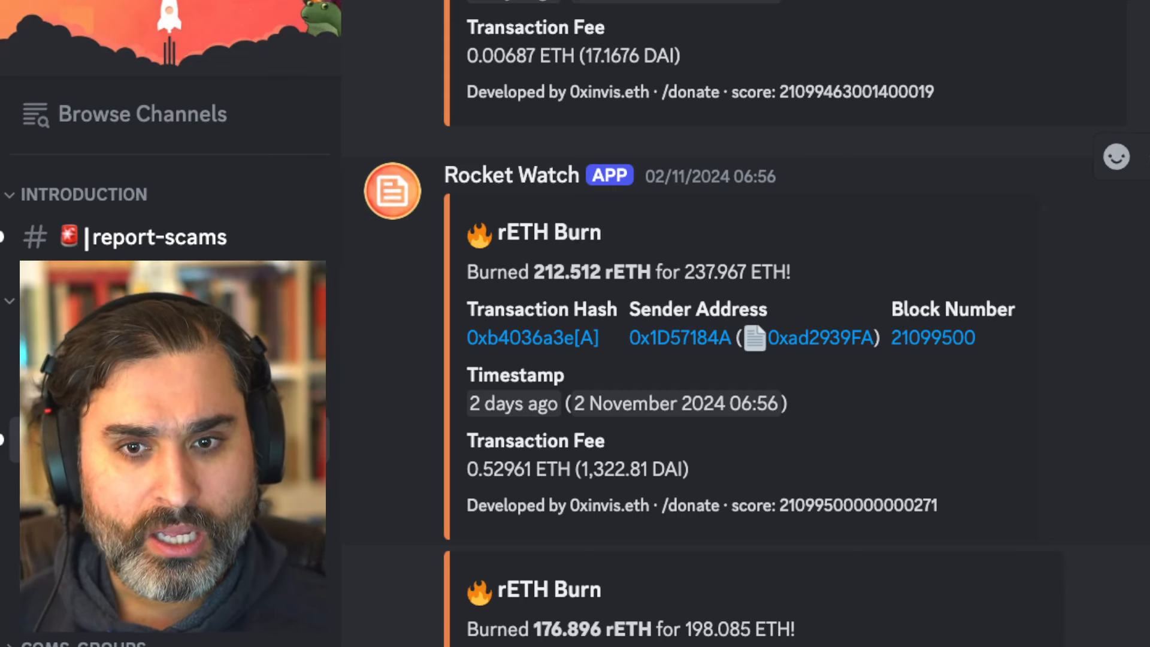
- Scroll past the rETH Burn bot posts to Mike's question about the repeated 0.52 ETH rETH transfers
scroll(down, 3)
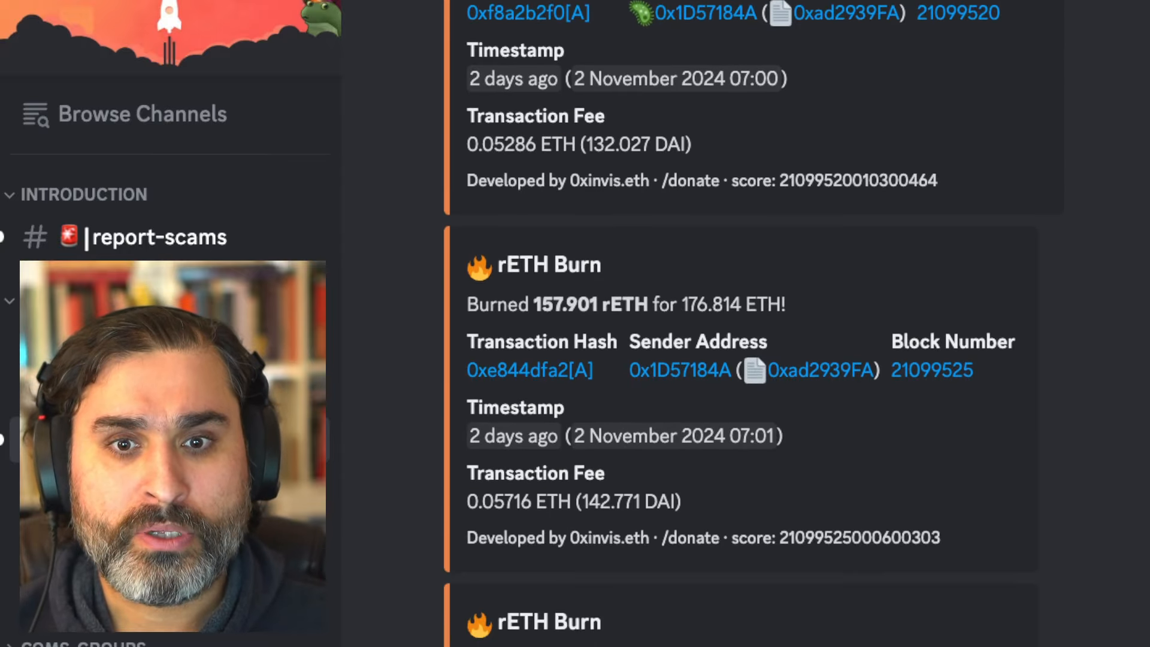
scroll(down, 3)
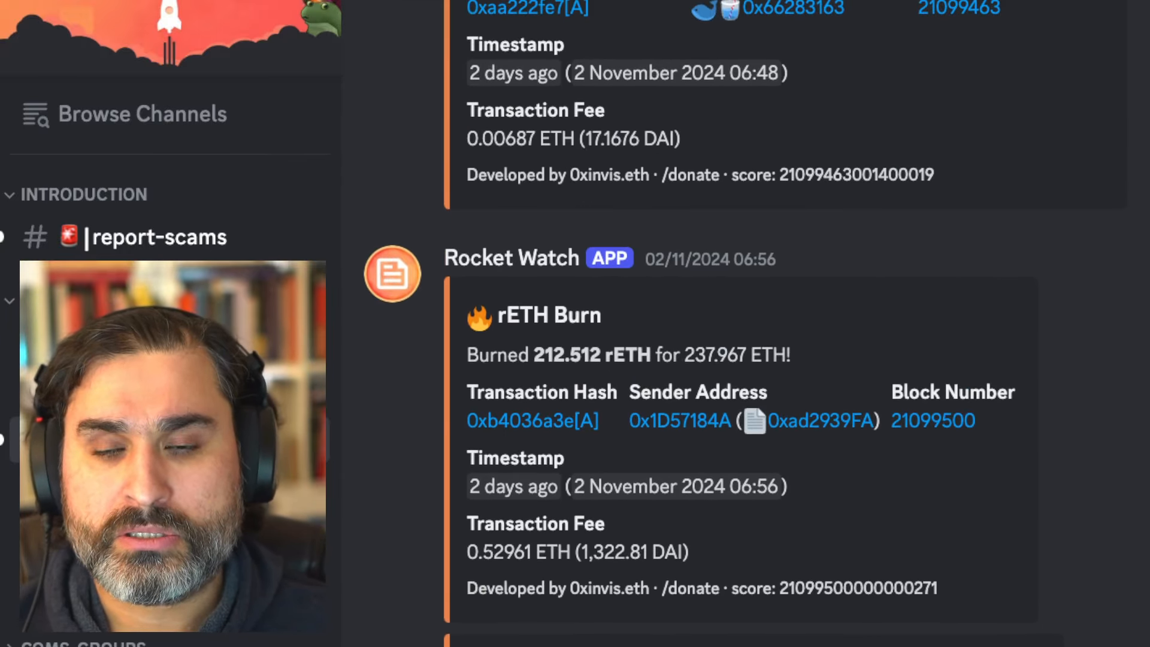
scroll(down, 3)
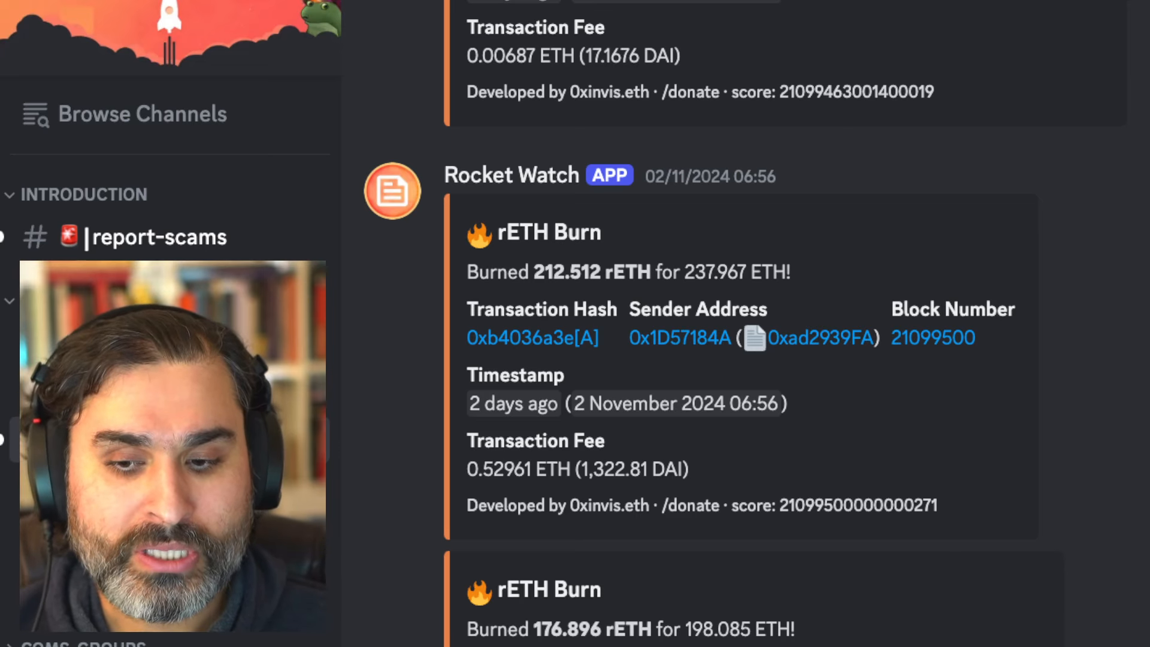
scroll(down, 3)
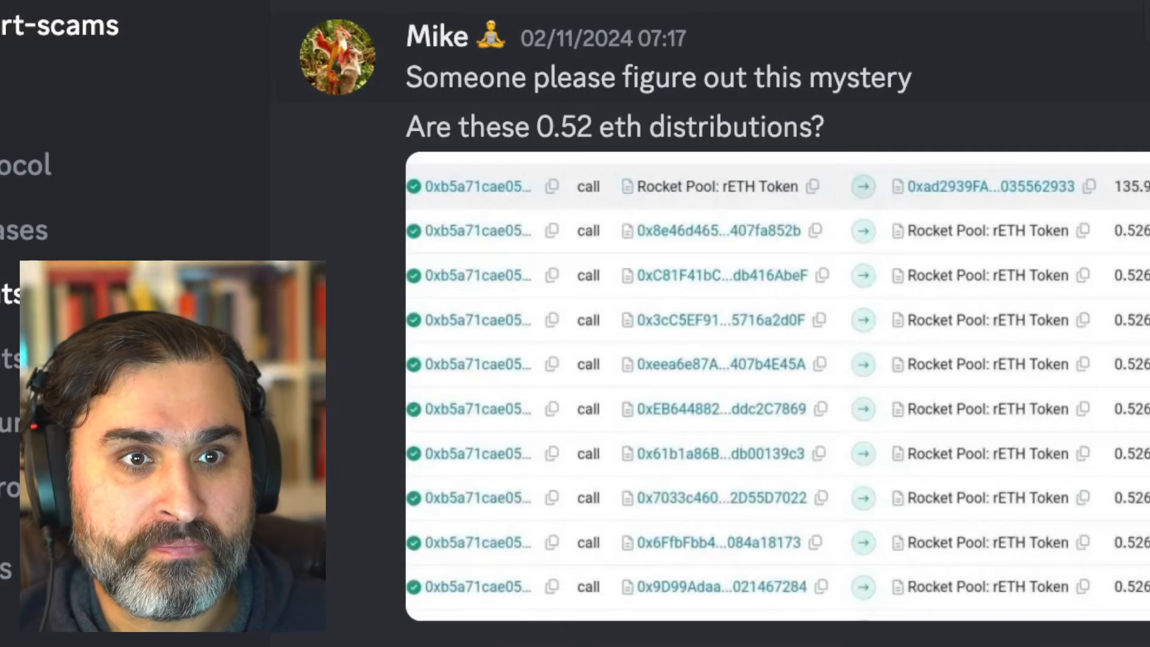
- Scroll to Rocket Watch's current rETH APR reply showing 2.63% nine-day average and 13.56% commission
scroll(down, 3)
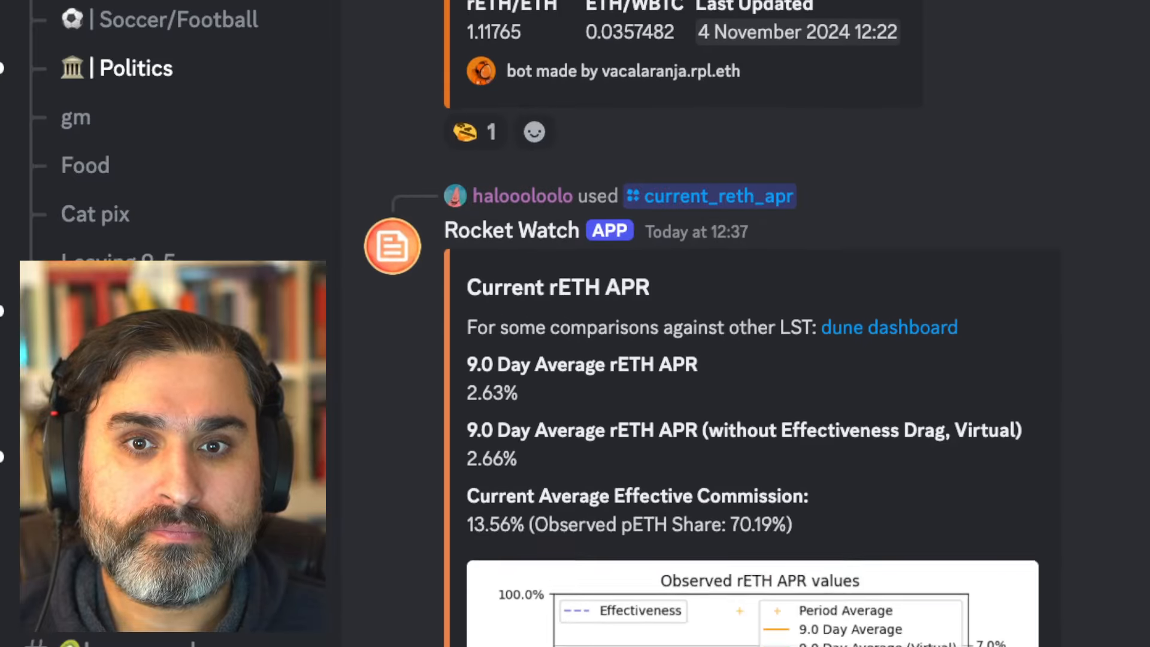
scroll(up, 3)
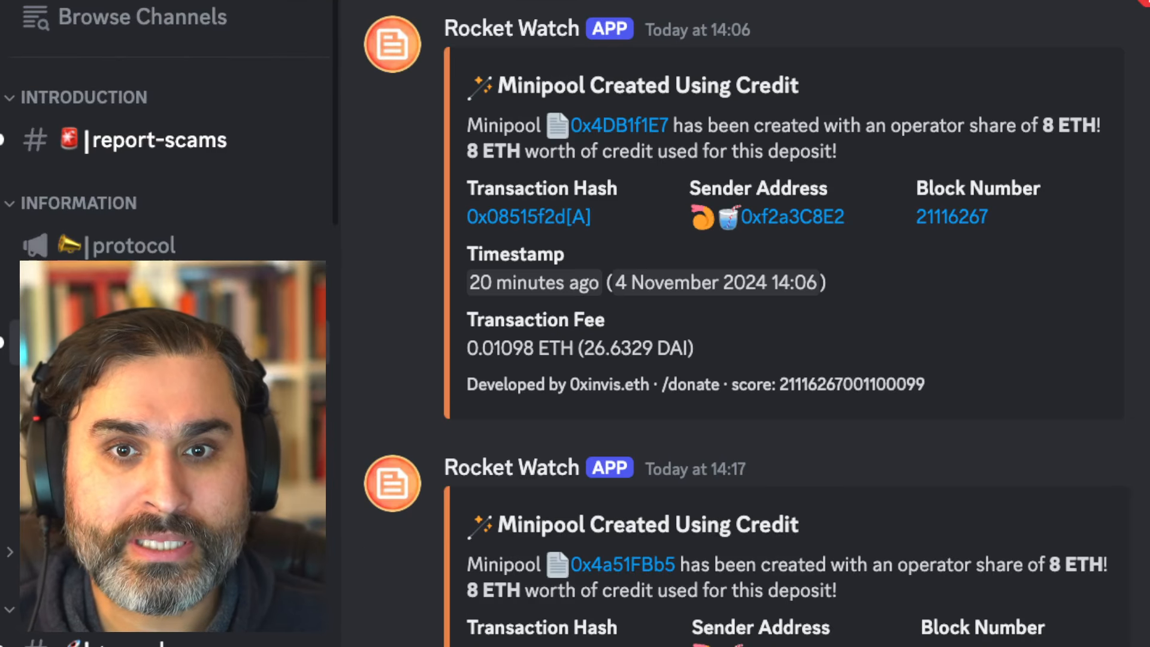
scroll(down, 3)
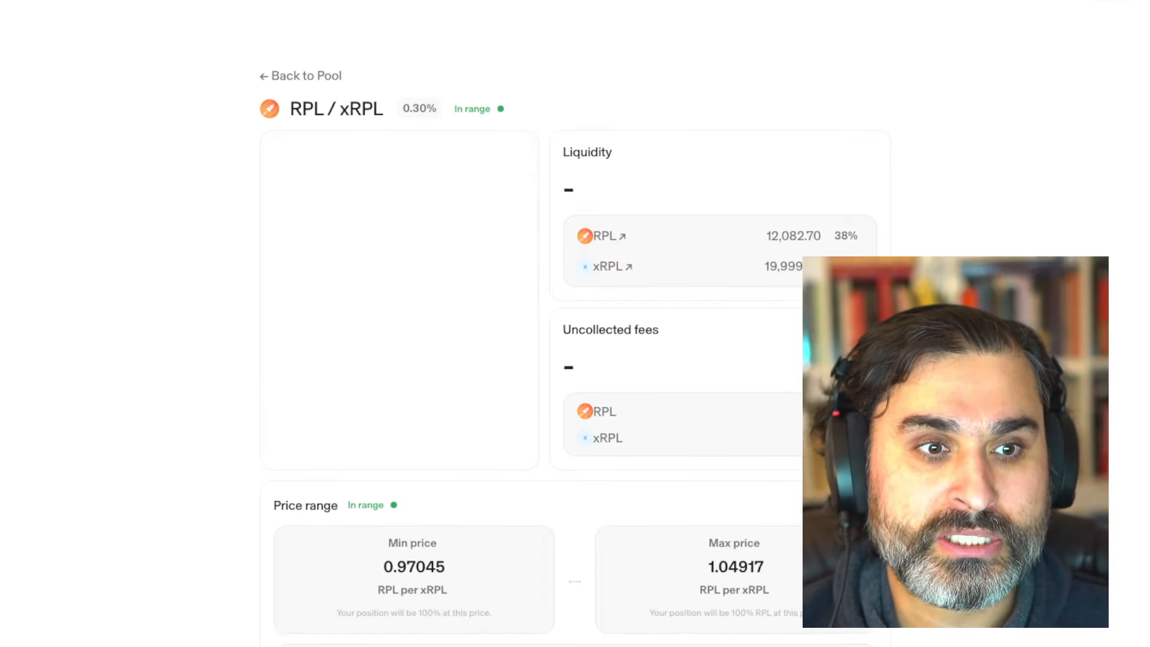
- Scroll up on the Uniswap RPL/xRPL 0.30% position to its liquidity split and price range
scroll(up, 3)
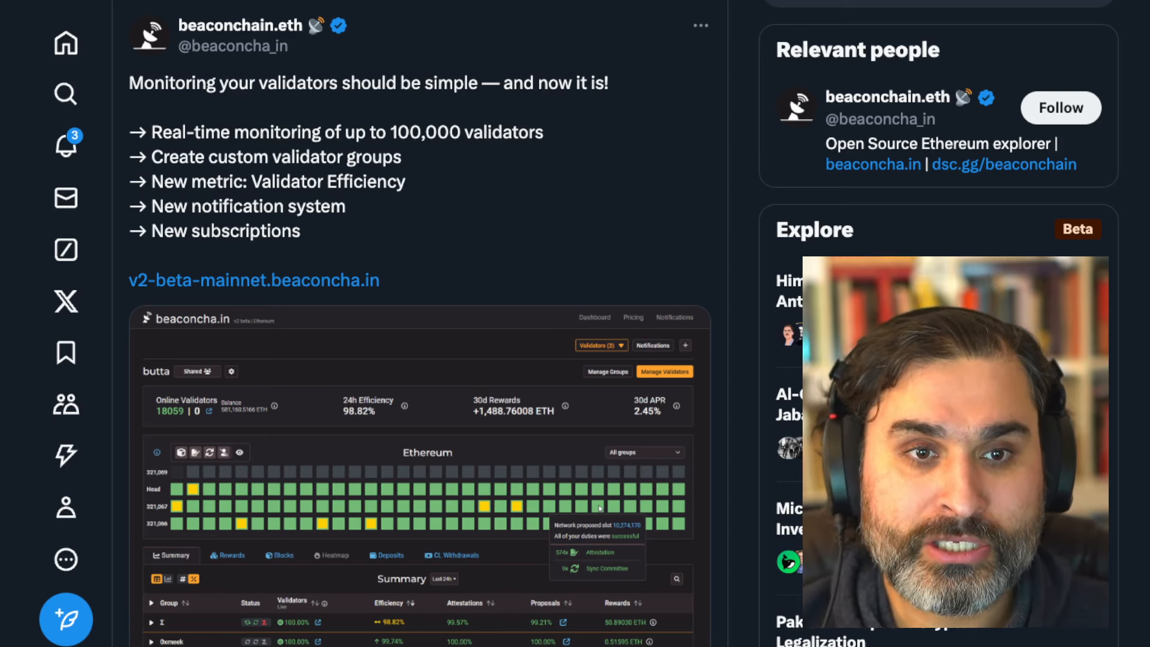
- Scroll down the beaconchain.eth post to show the full v2 validator dashboard screenshot
scroll(down, 3)
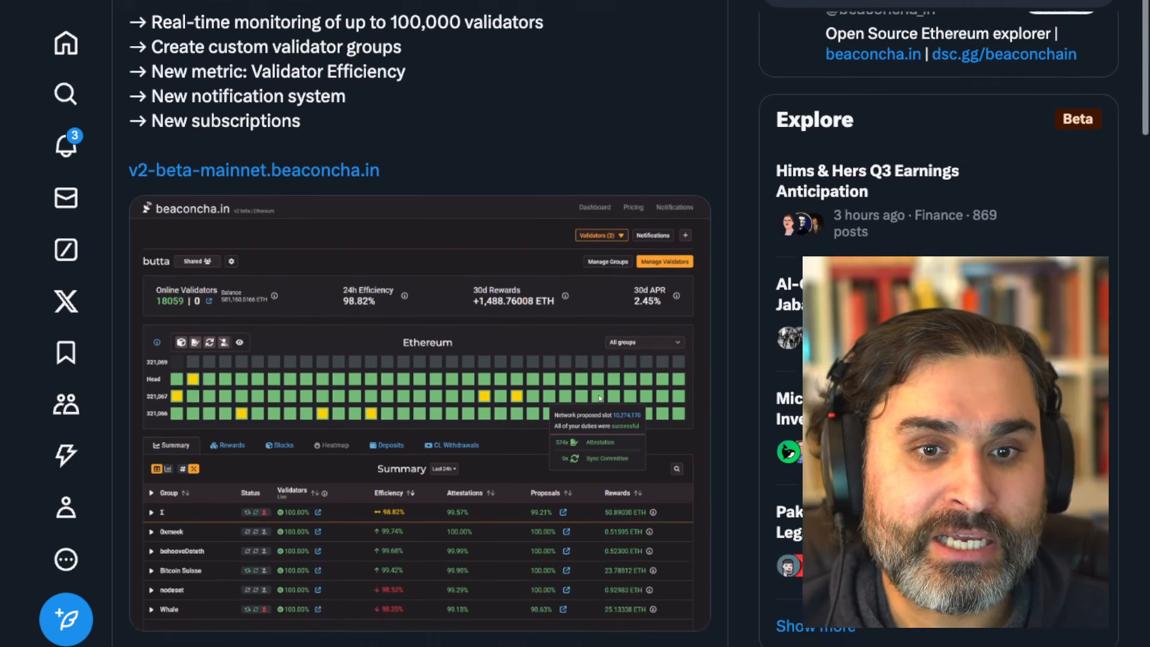
scroll(down, 3)
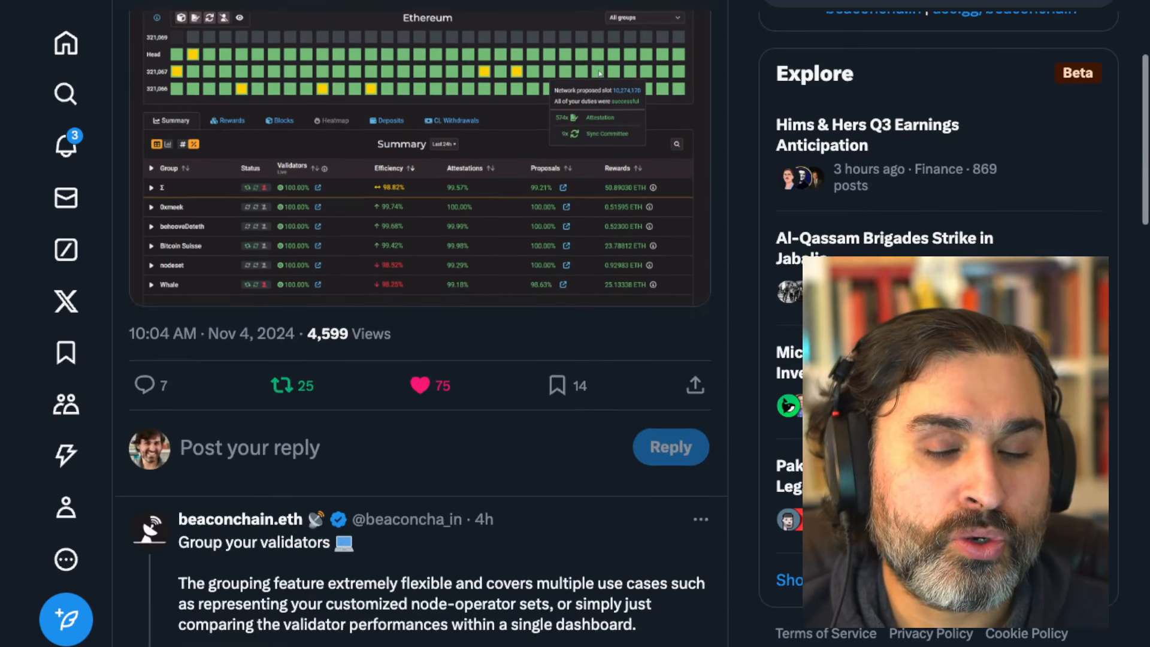
scroll(down, 3)
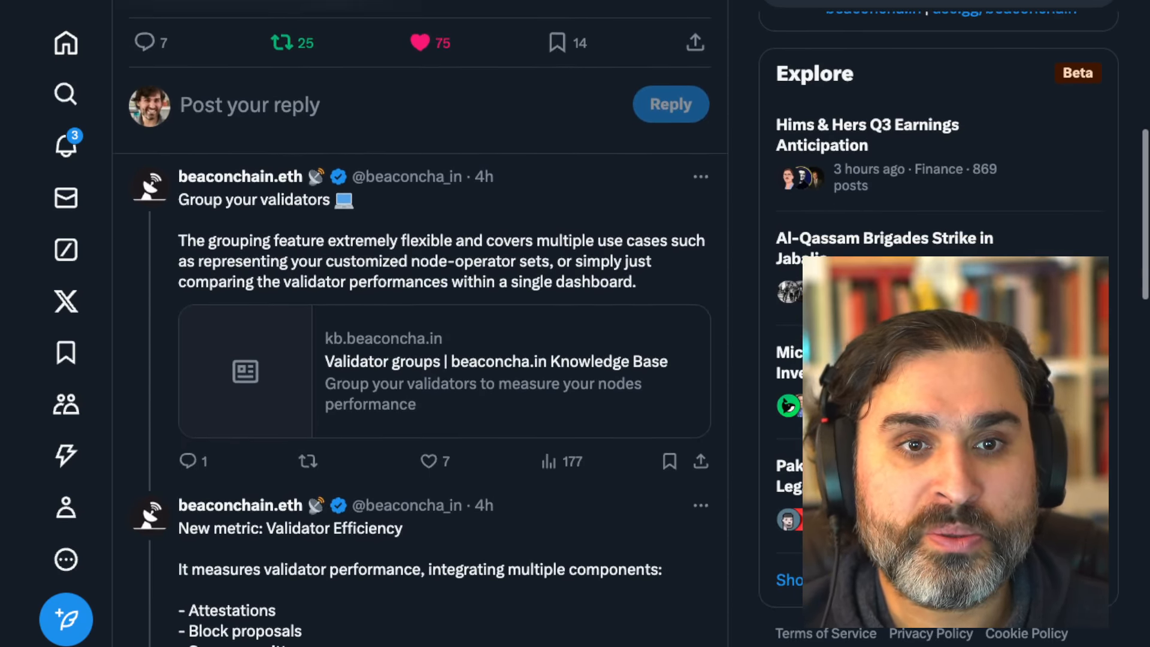
scroll(down, 3)
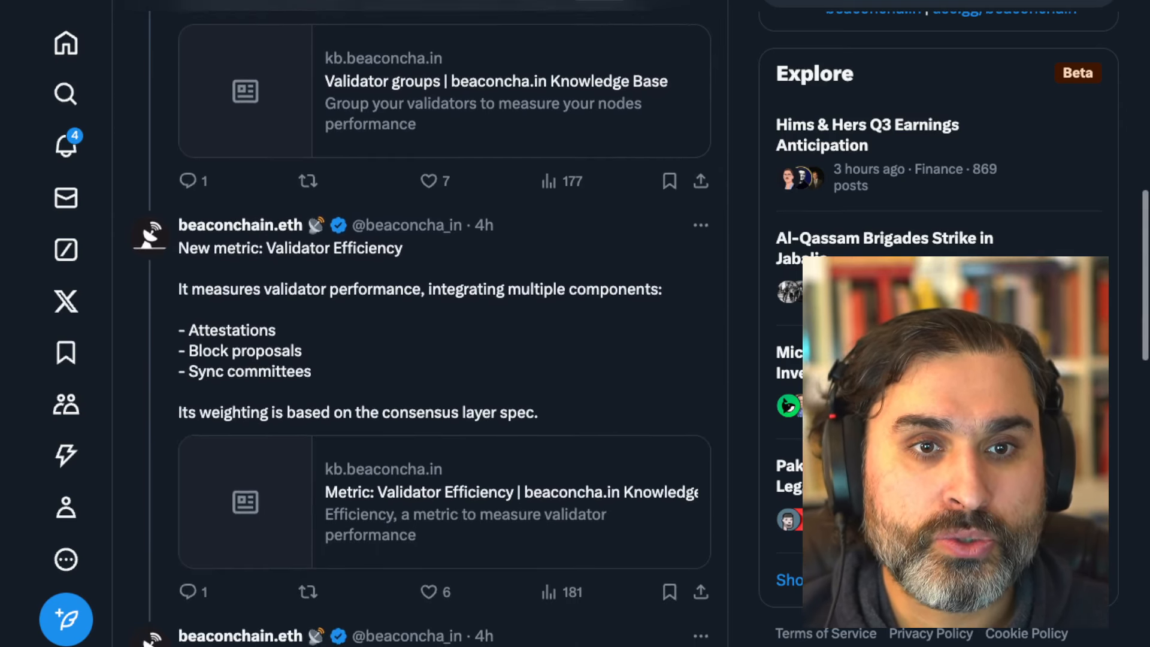
scroll(down, 3)
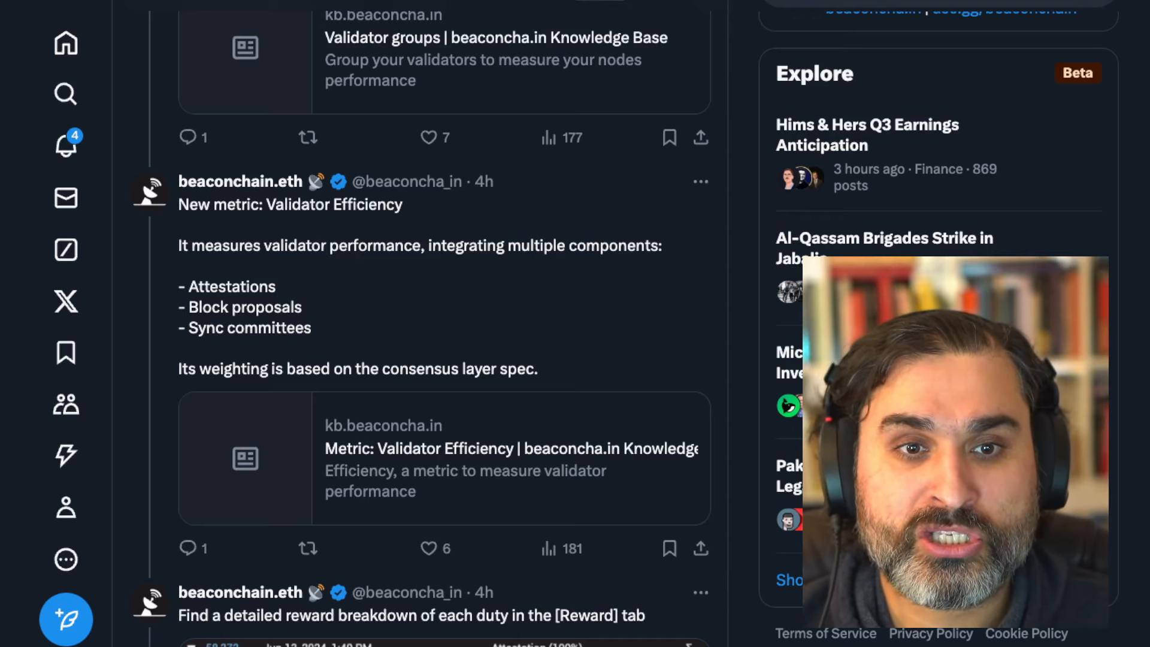
scroll(down, 3)
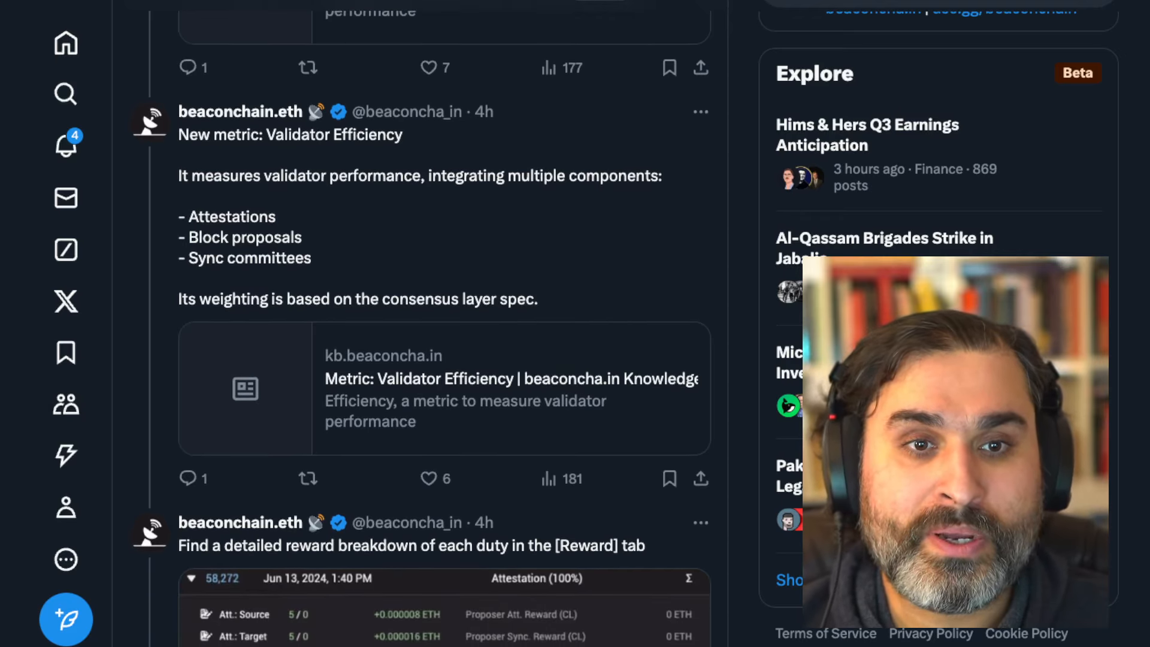
scroll(down, 3)
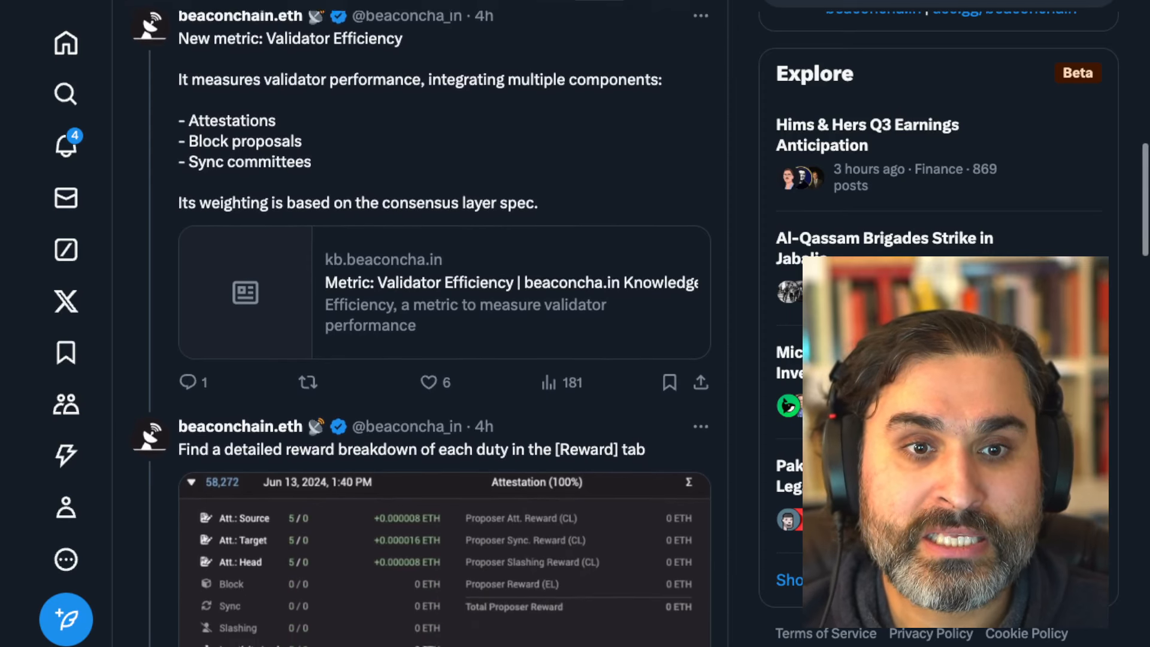
scroll(down, 3)
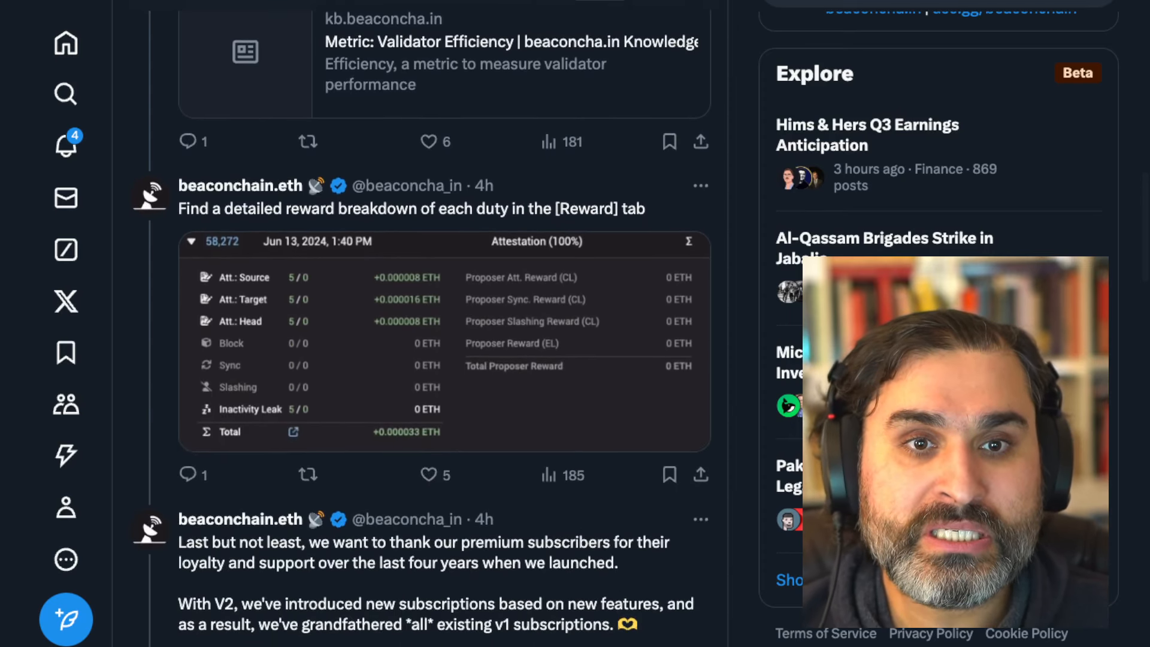
scroll(down, 3)
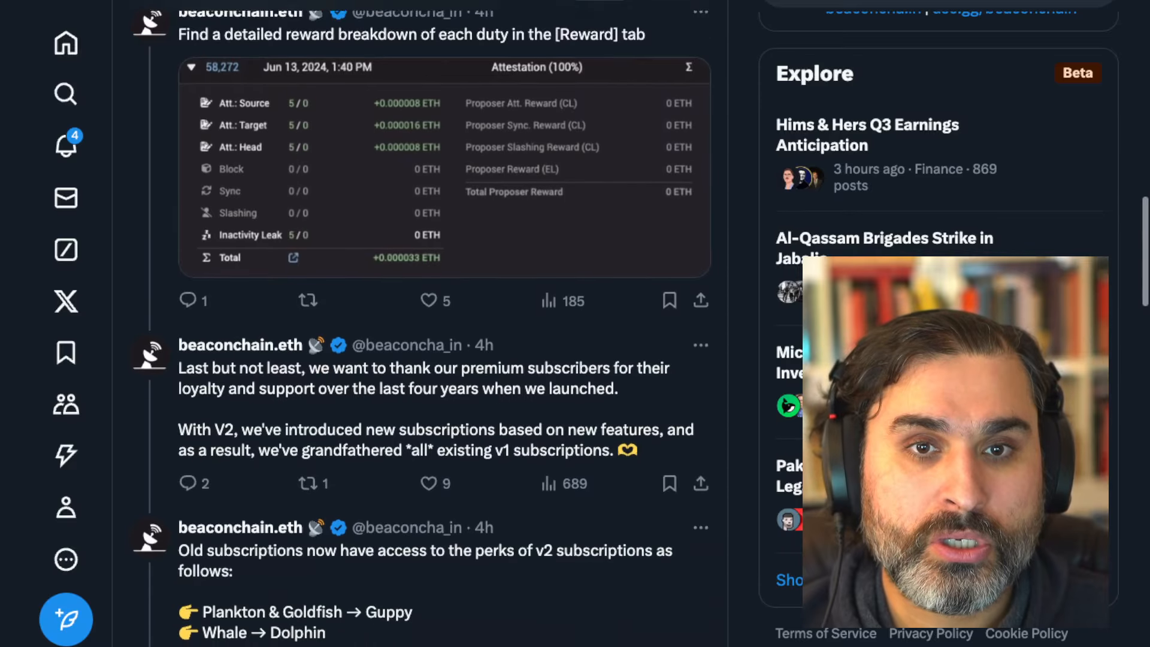
scroll(down, 3)
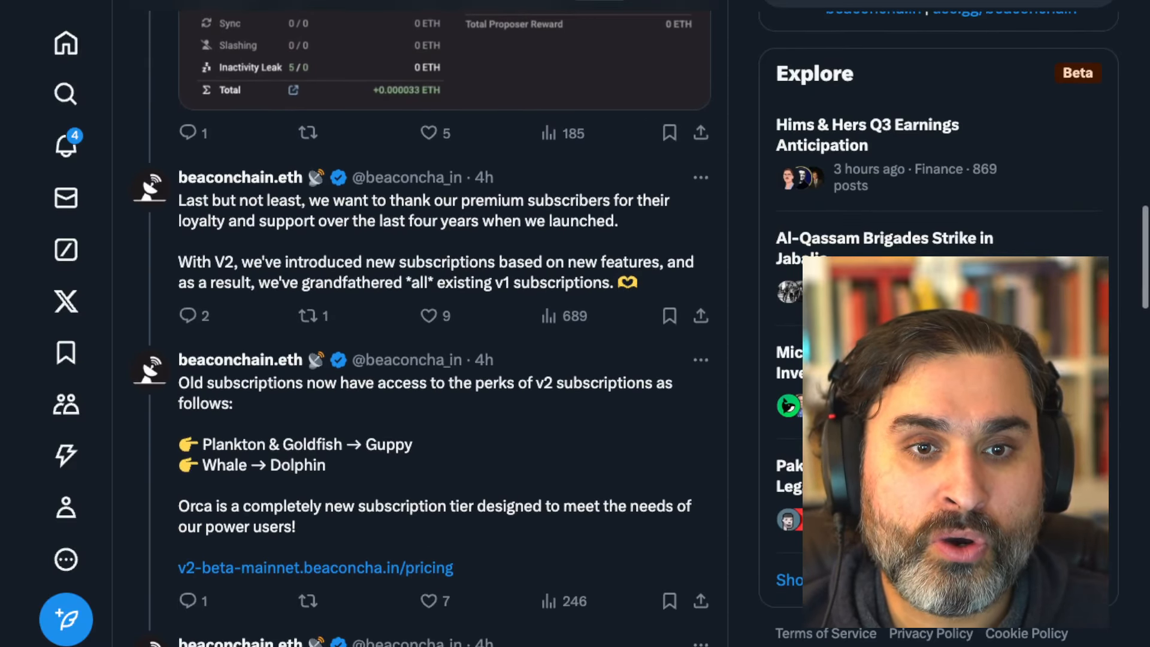
scroll(down, 3)
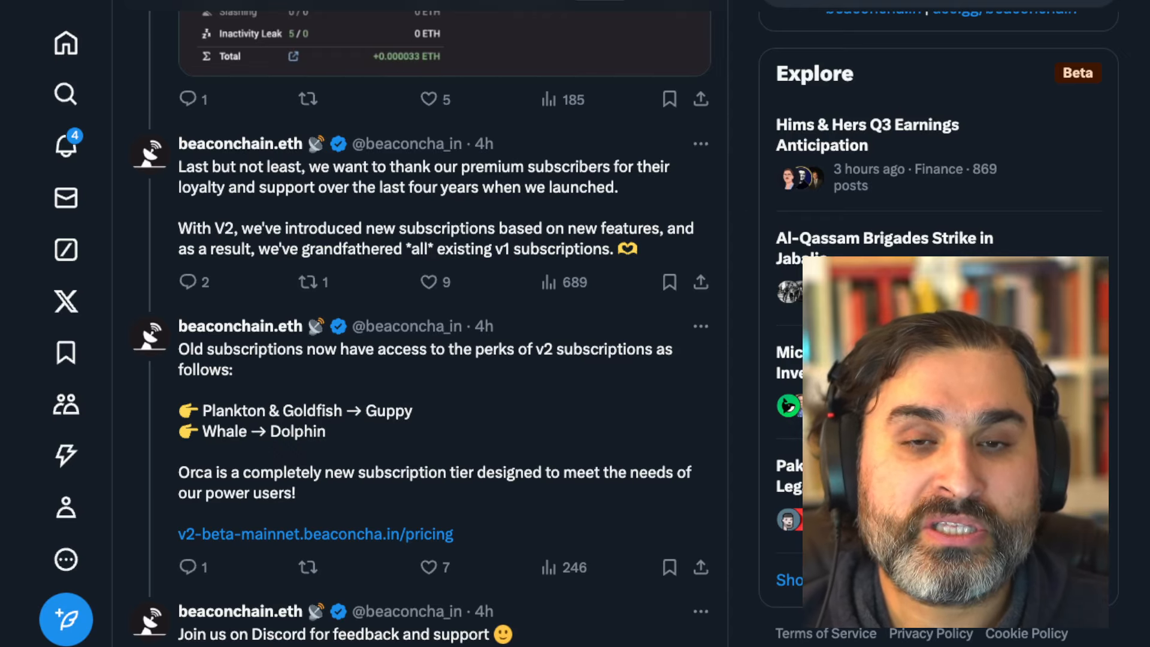
scroll(down, 3)
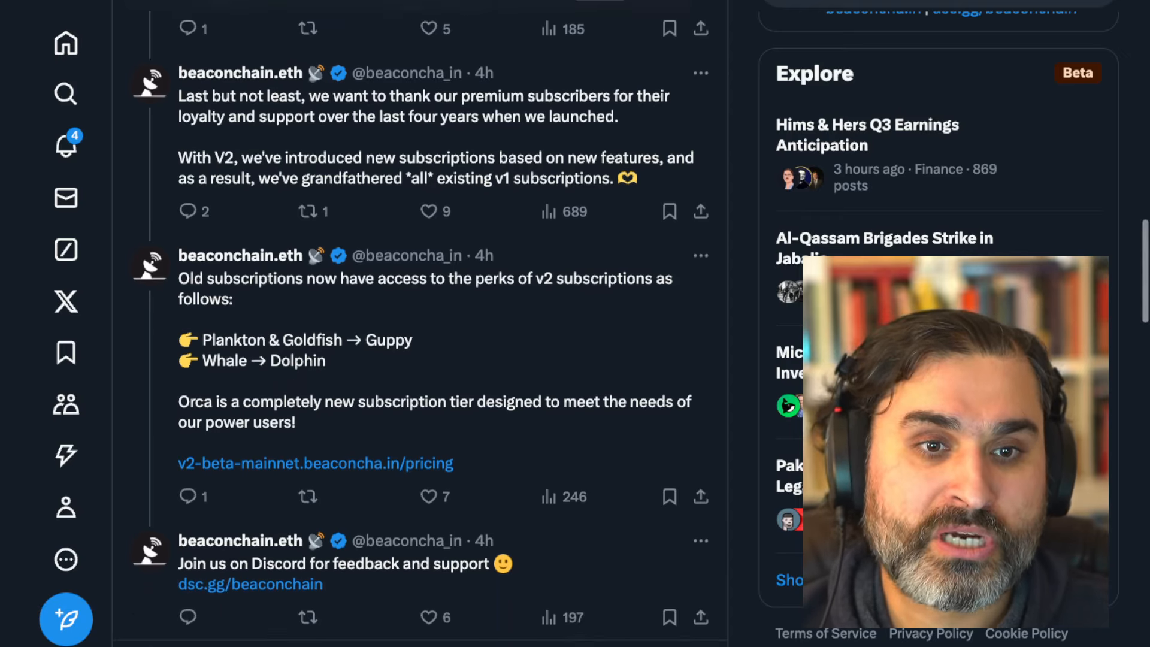
scroll(up, 3)
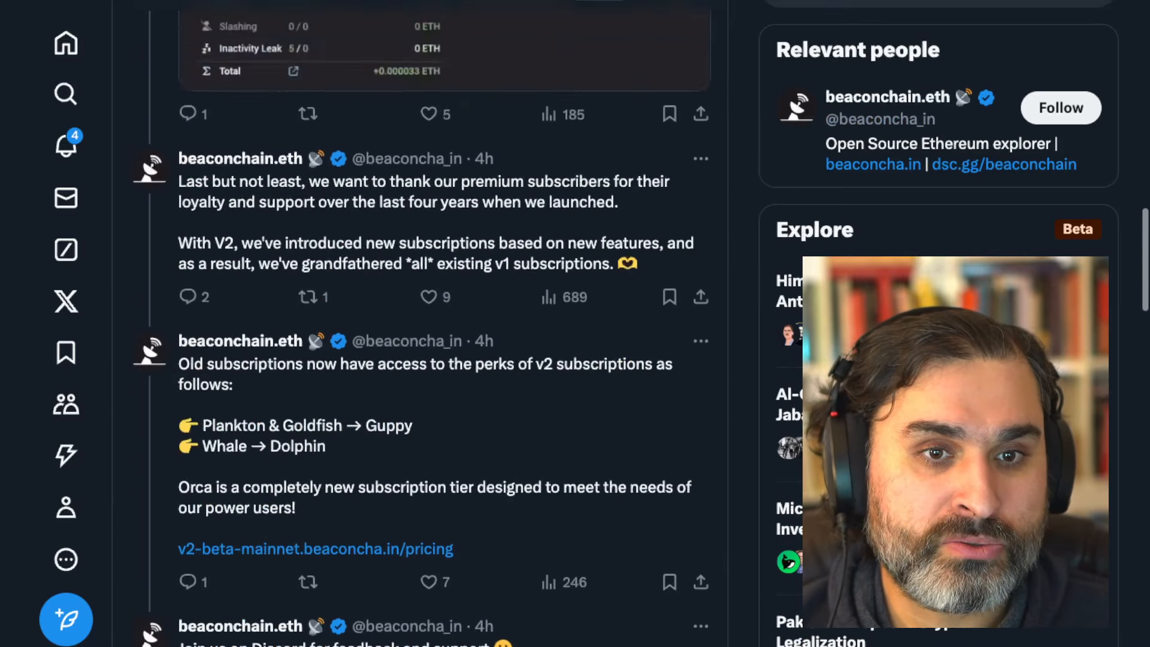
scroll(up, 3)
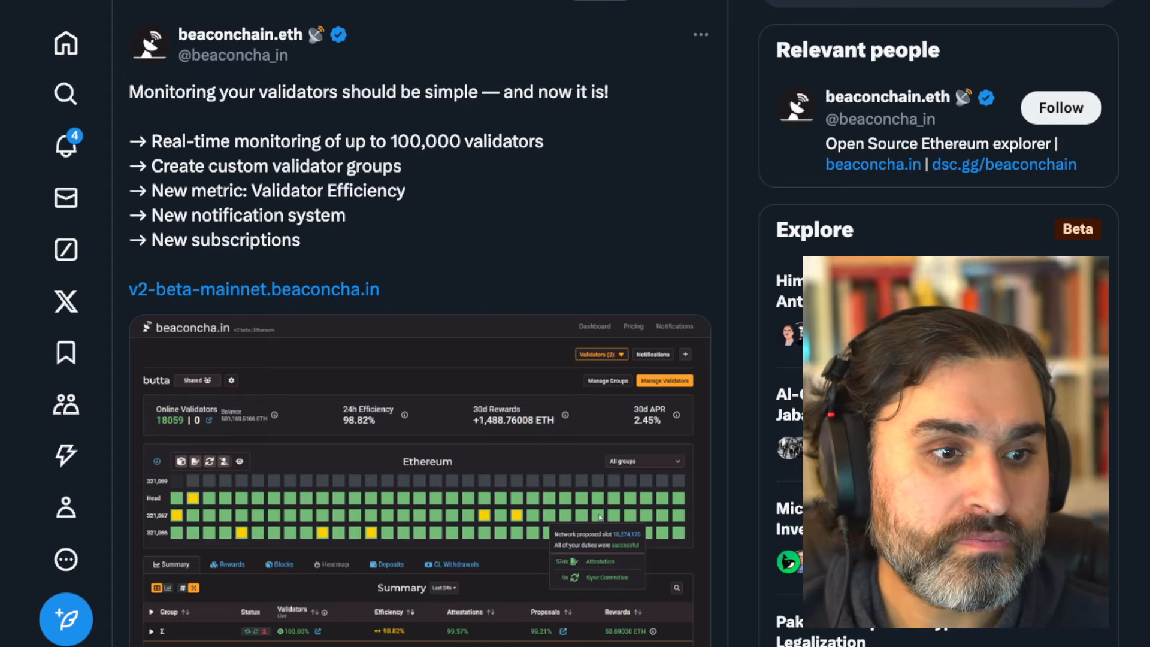
scroll(down, 3)
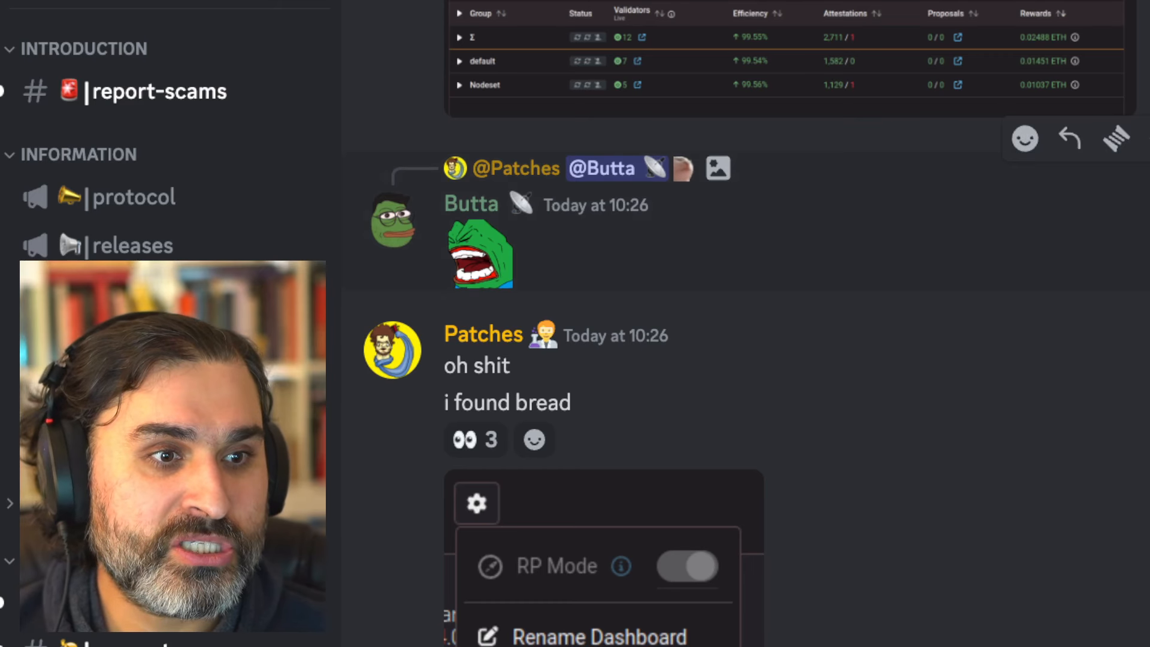
scroll(down, 3)
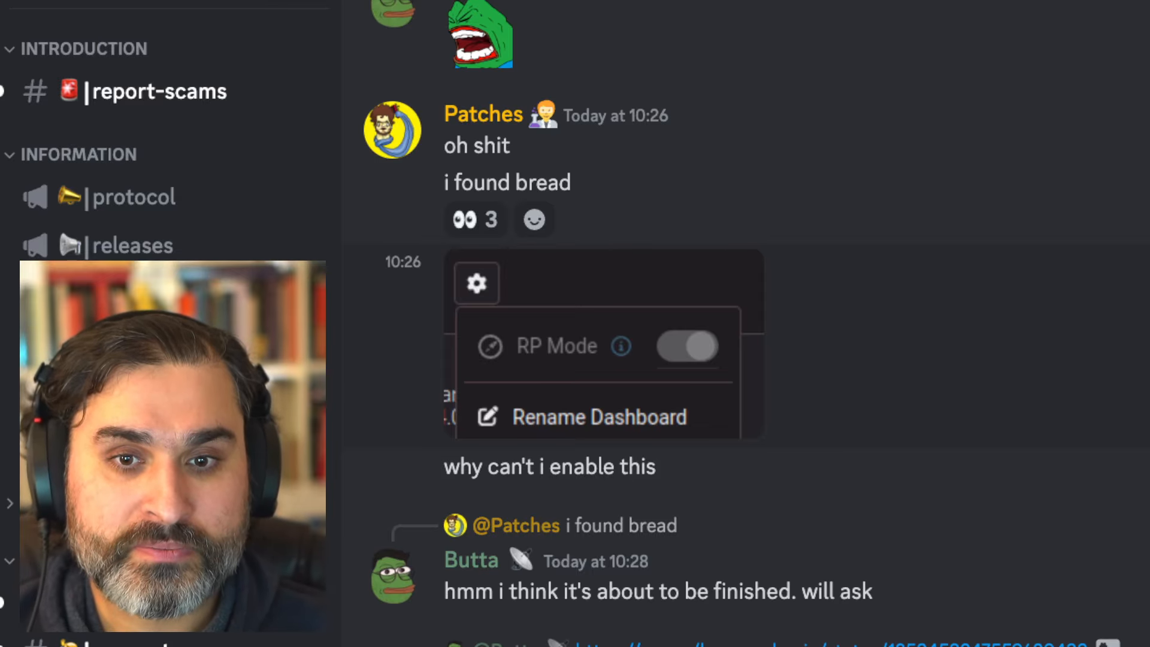
scroll(down, 3)
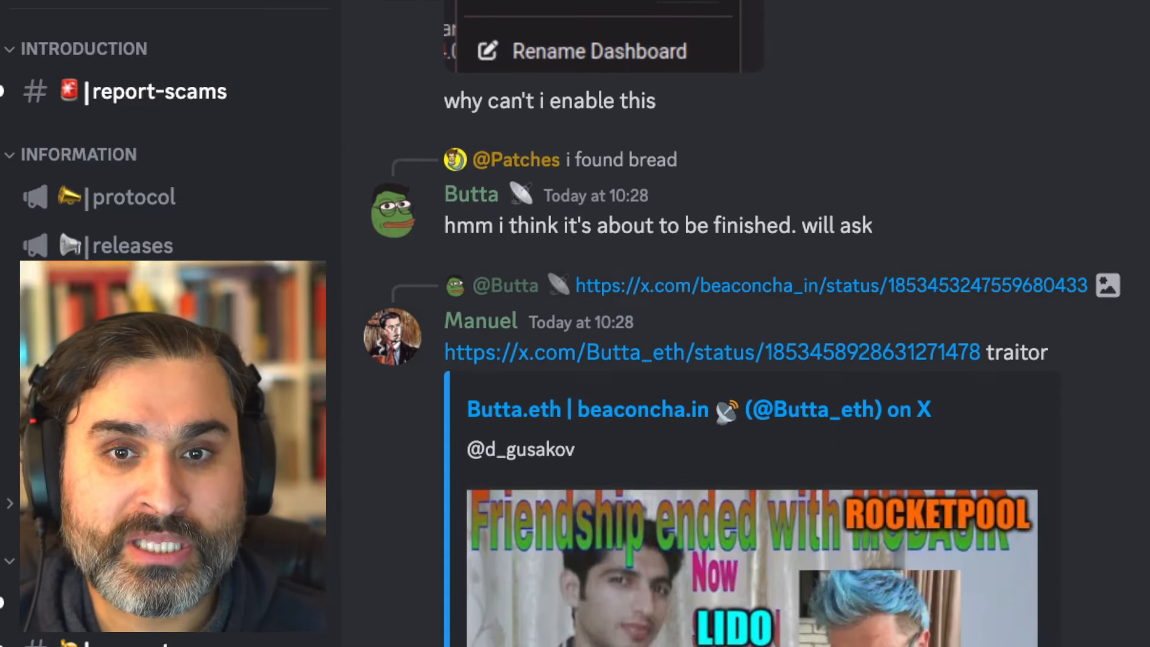
scroll(down, 3)
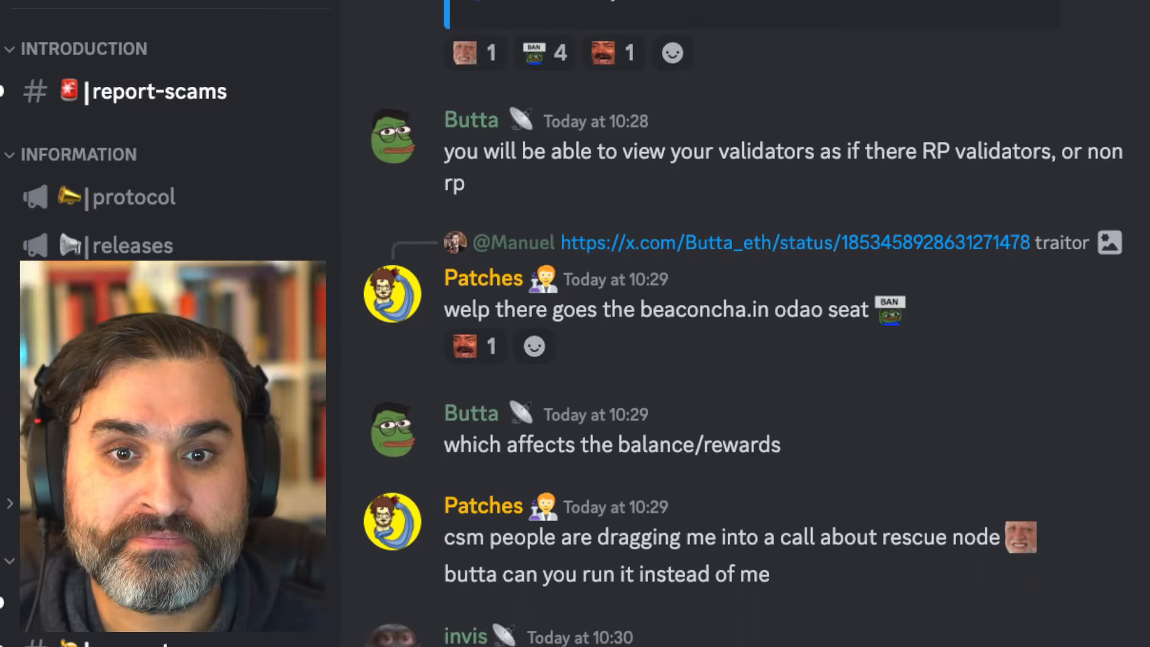
scroll(down, 3)
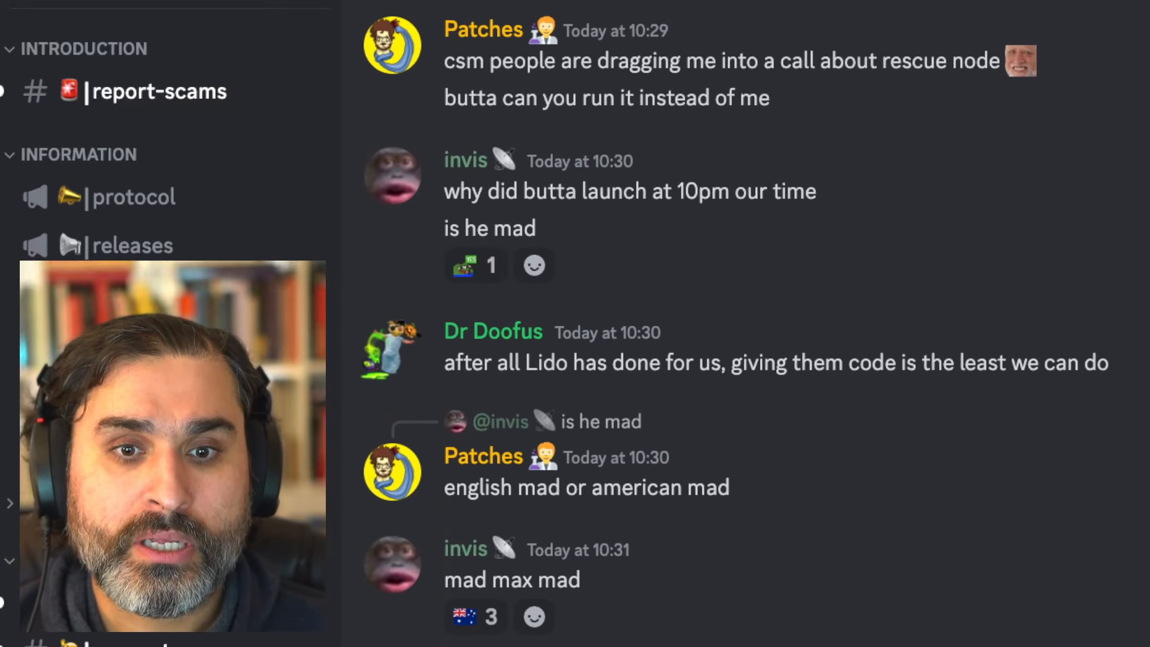
scroll(down, 3)
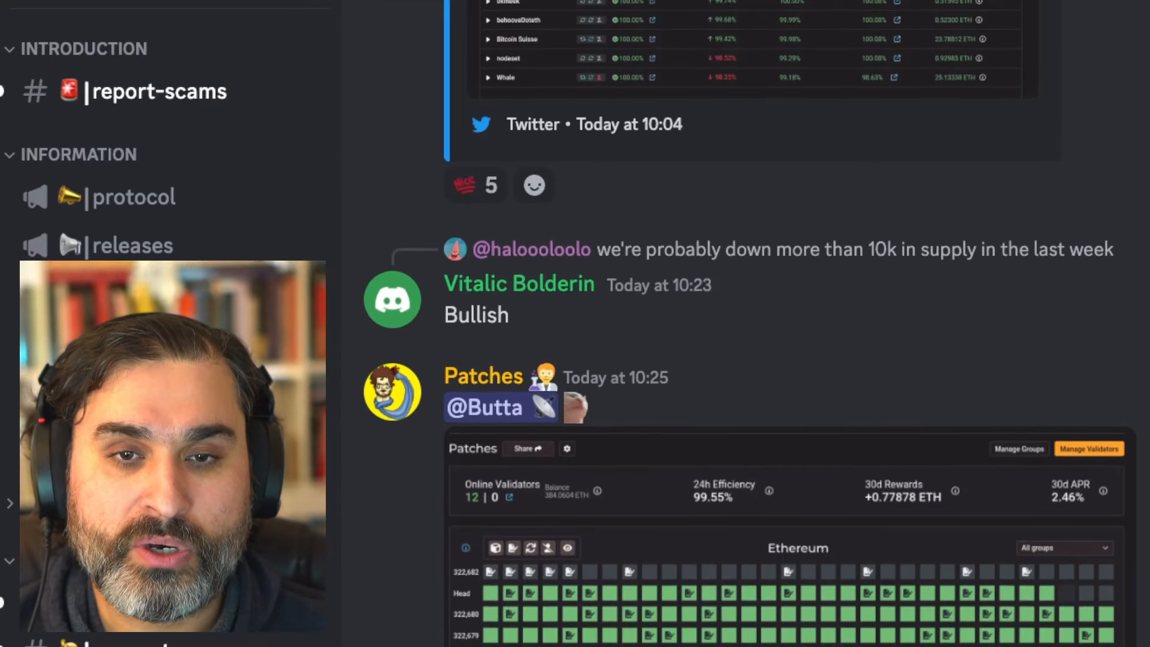
scroll(down, 3)
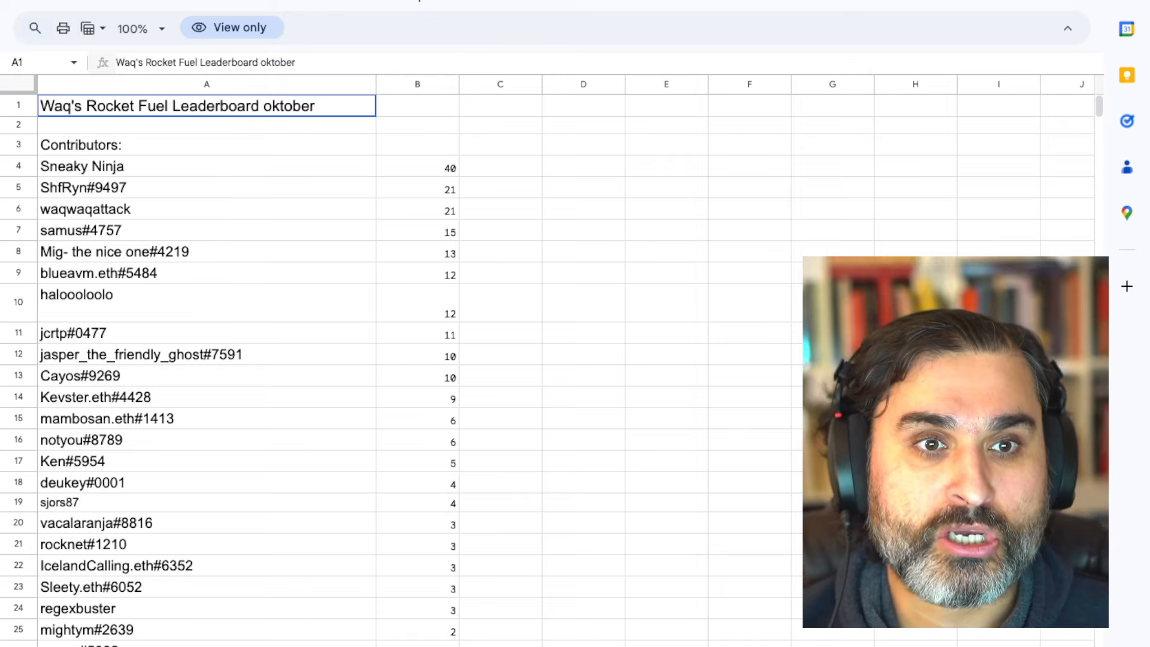
scroll(down, 3)
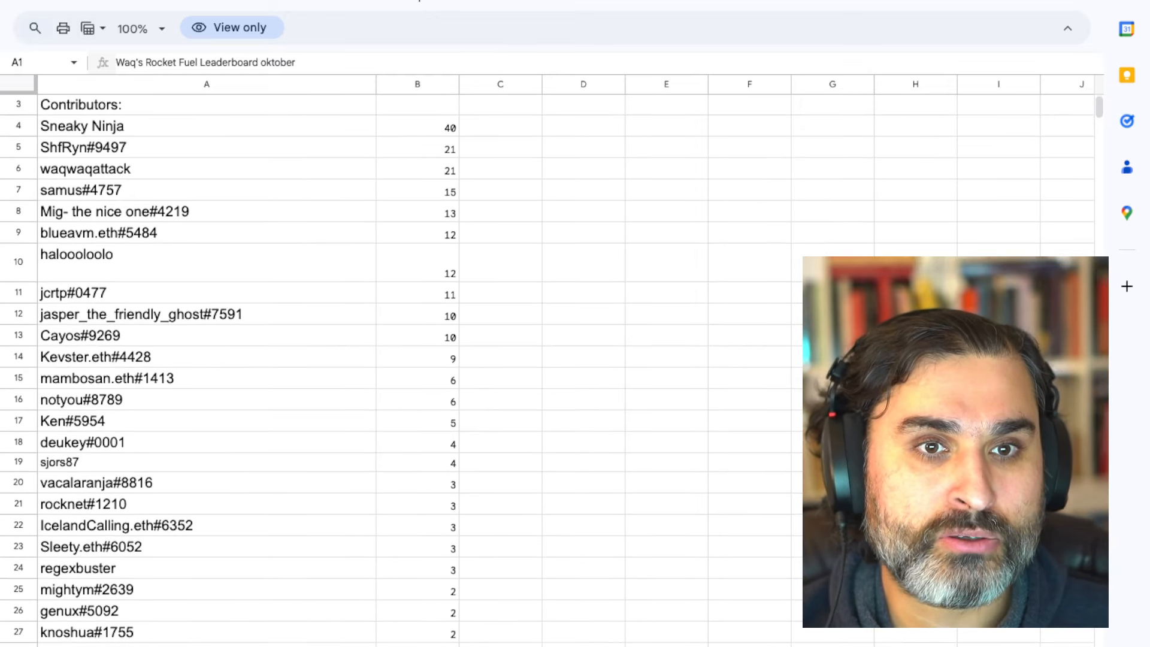
scroll(down, 3)
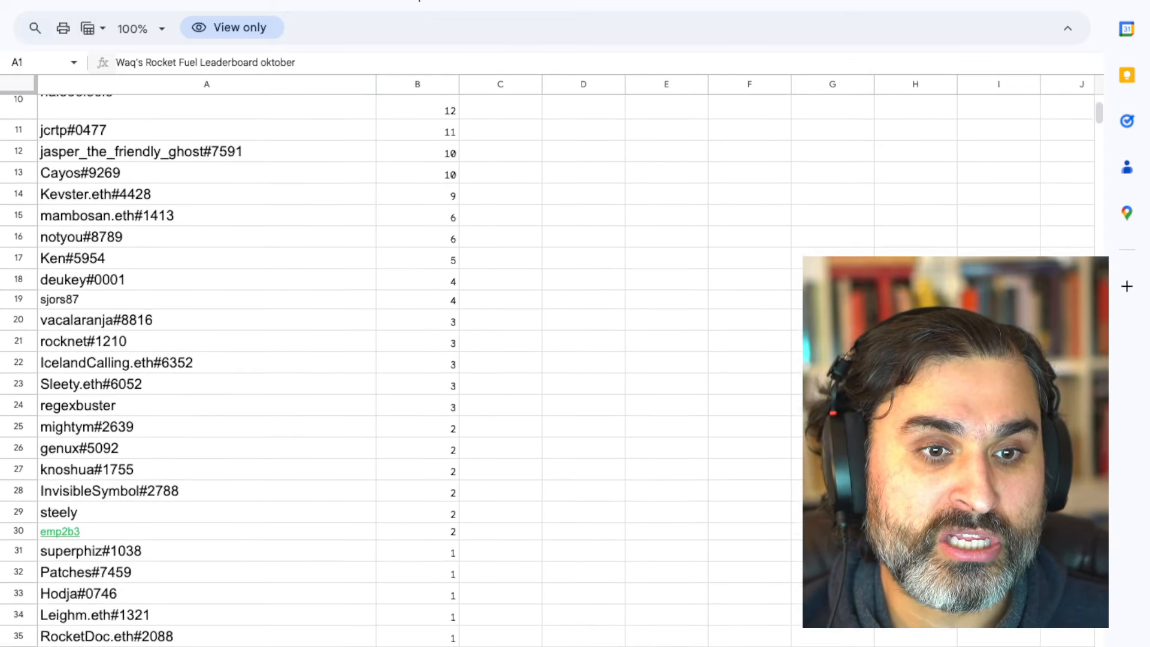
scroll(down, 3)
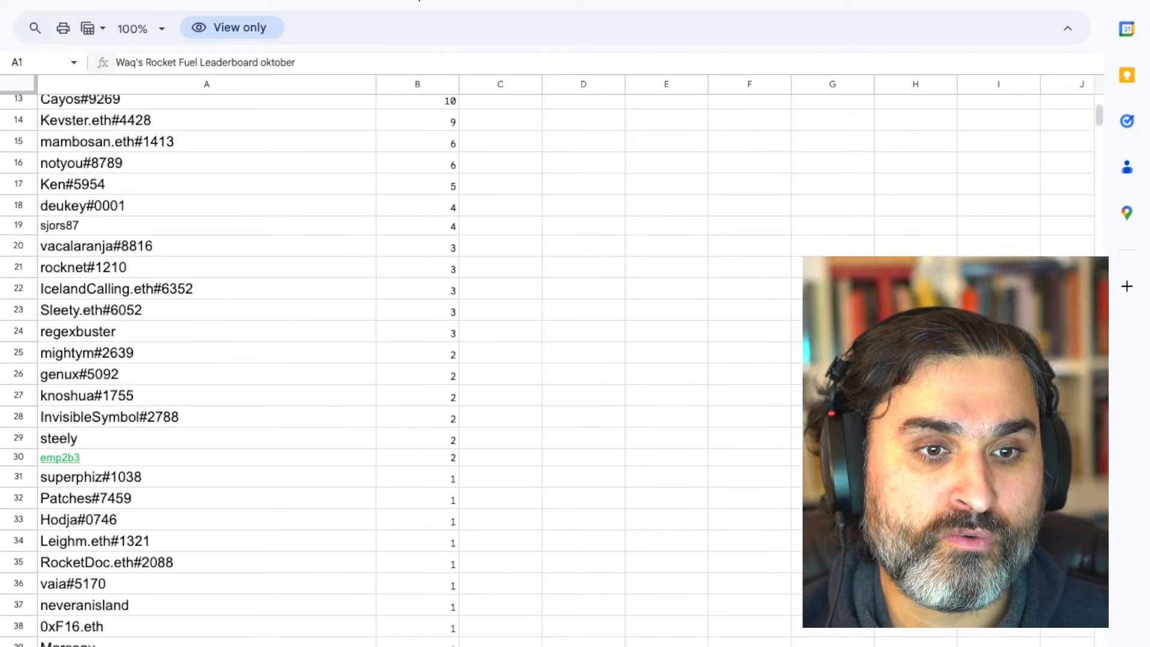
scroll(up, 3)
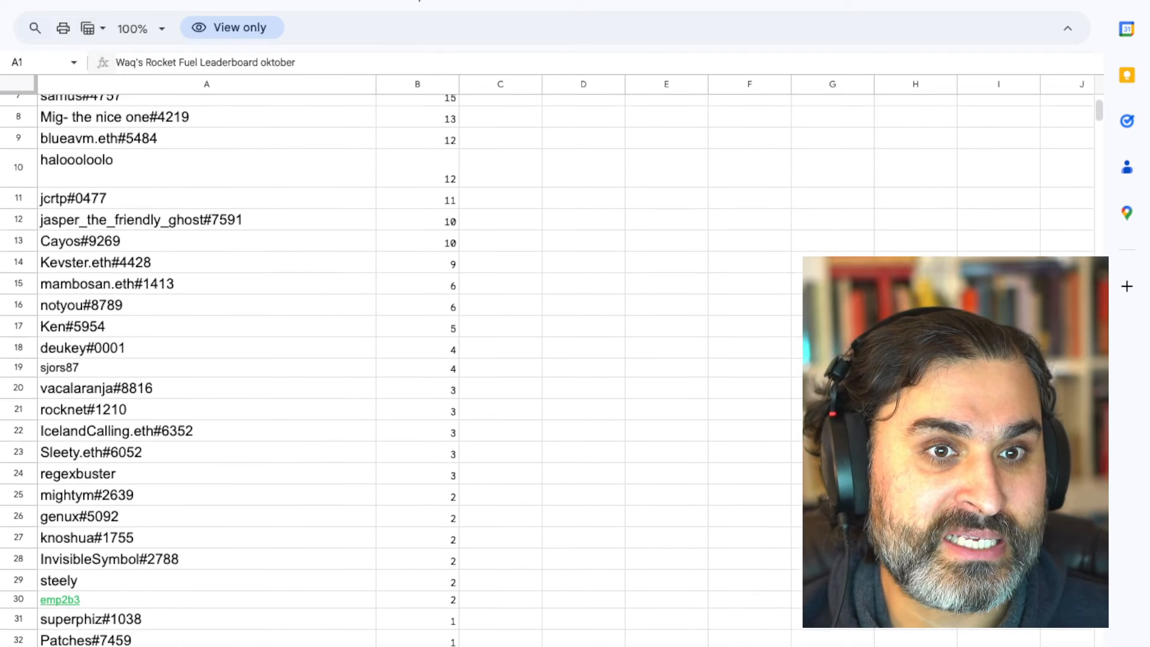
scroll(up, 3)
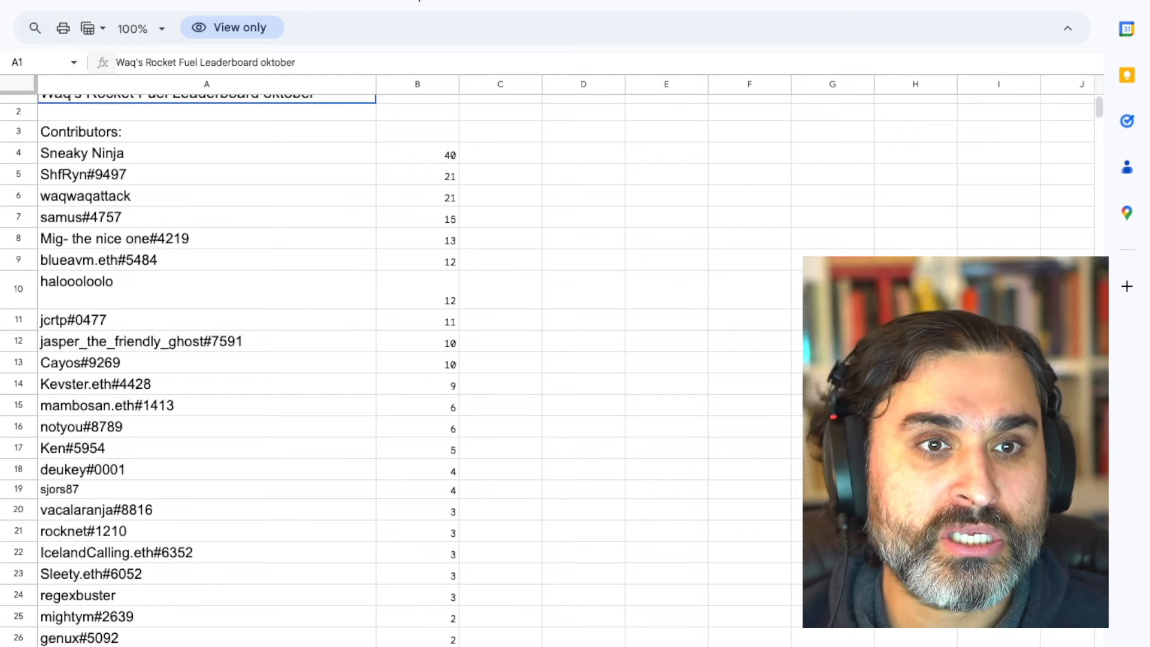
scroll(down, 3)
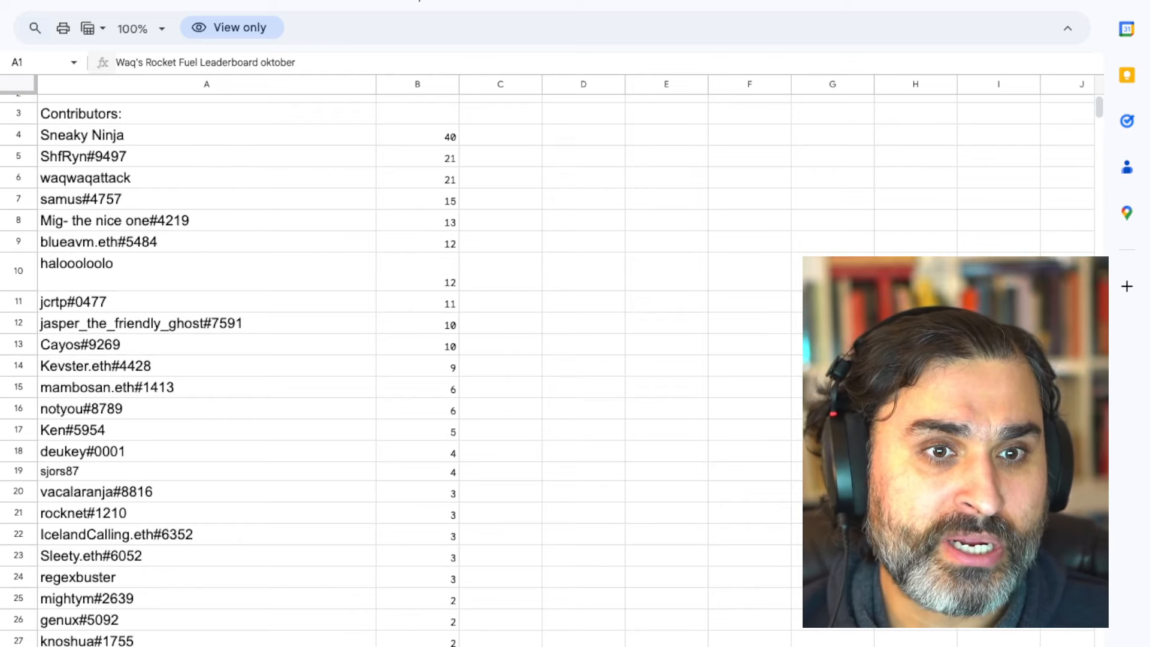
scroll(down, 3)
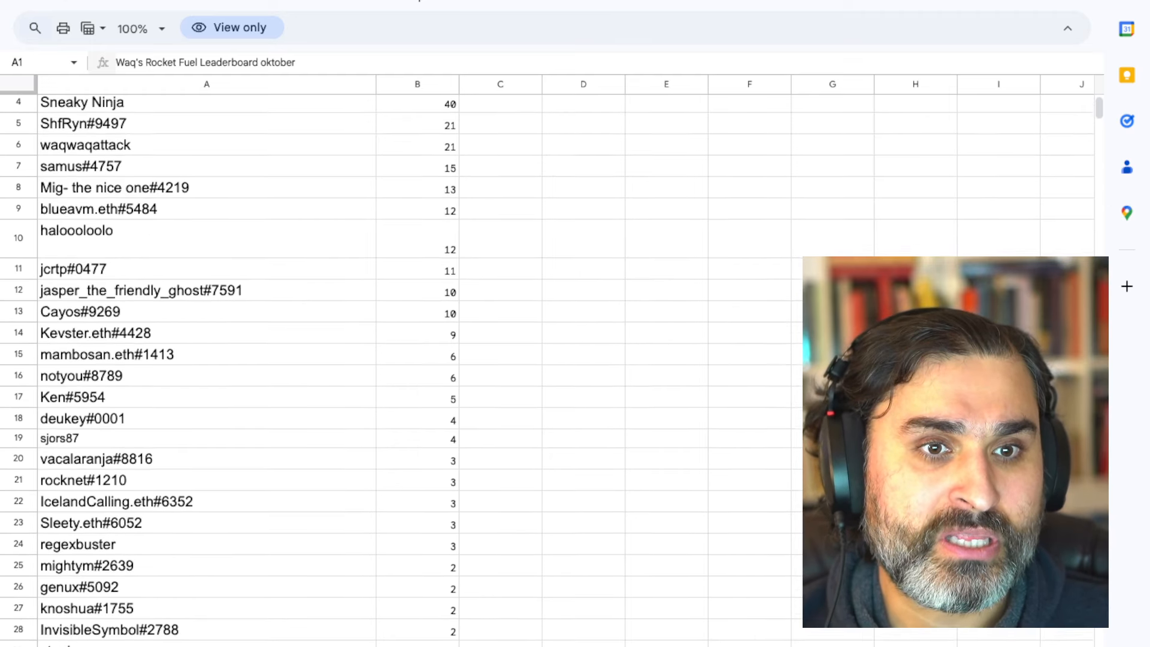
scroll(down, 3)
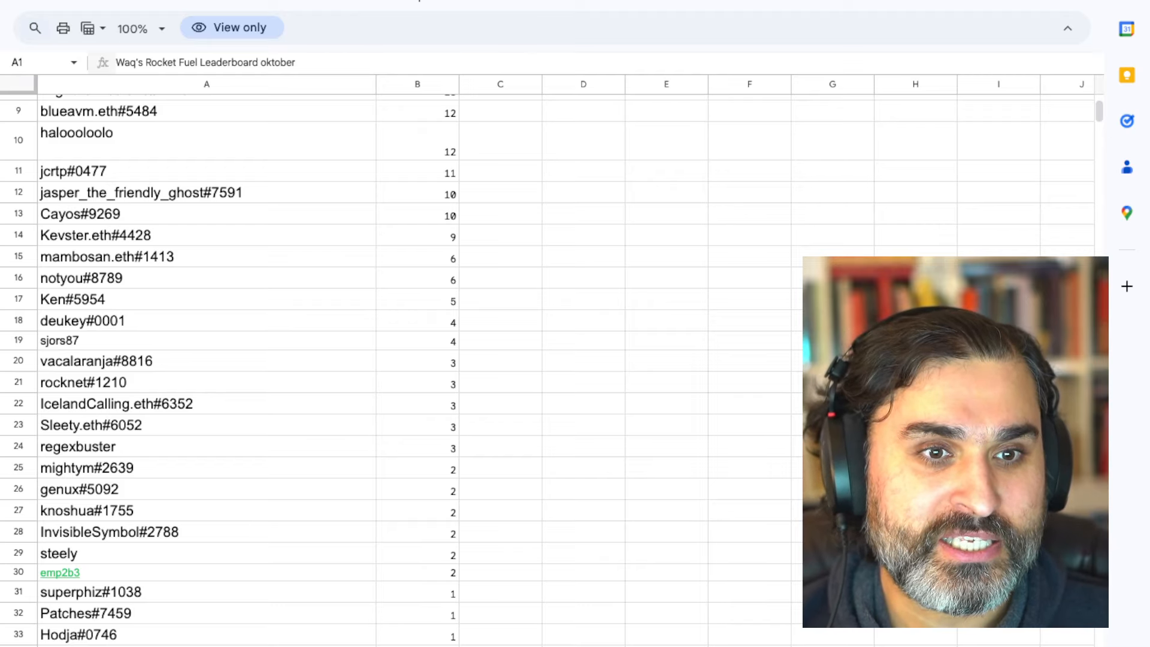
scroll(up, 3)
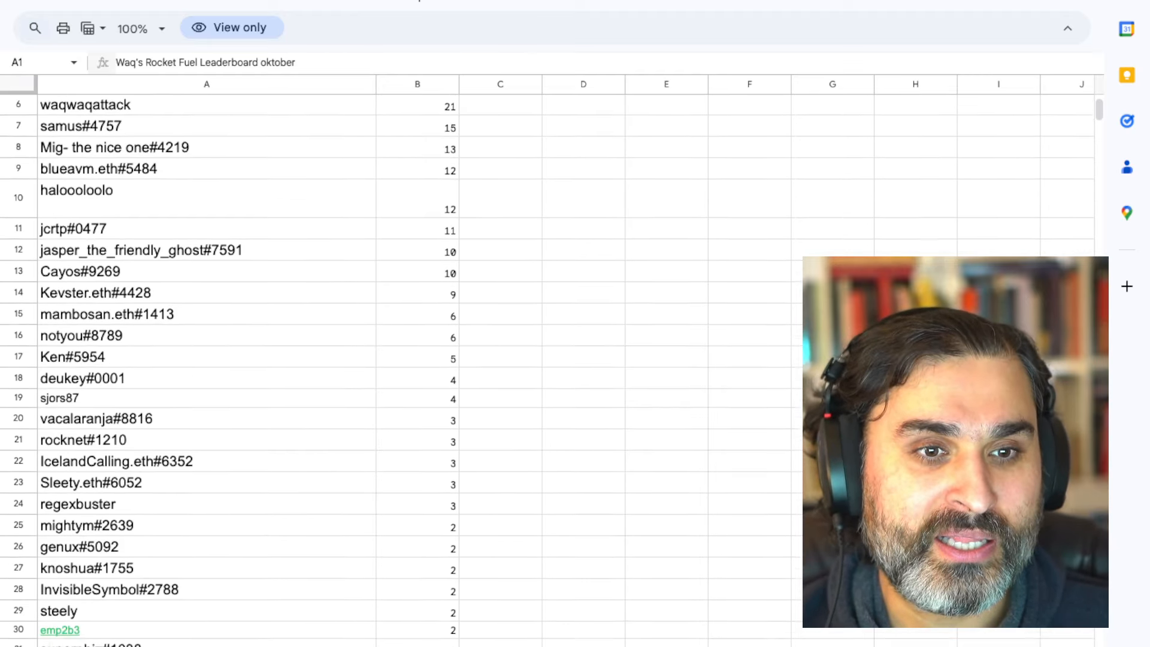
scroll(down, 3)
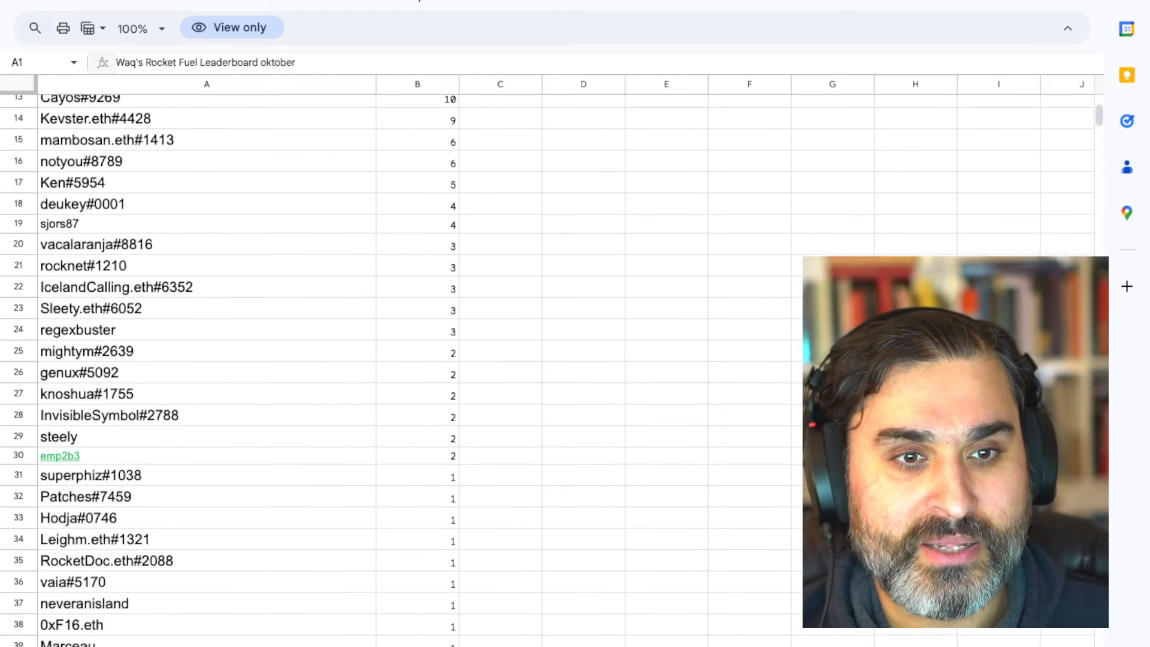
scroll(down, 3)
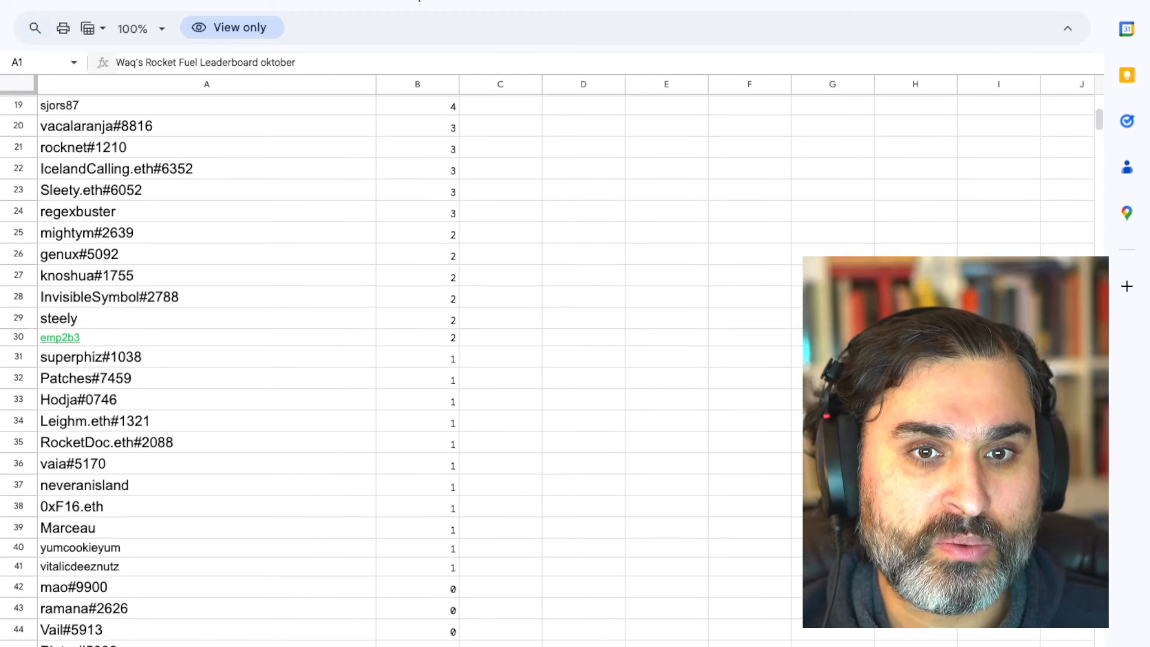
scroll(up, 3)
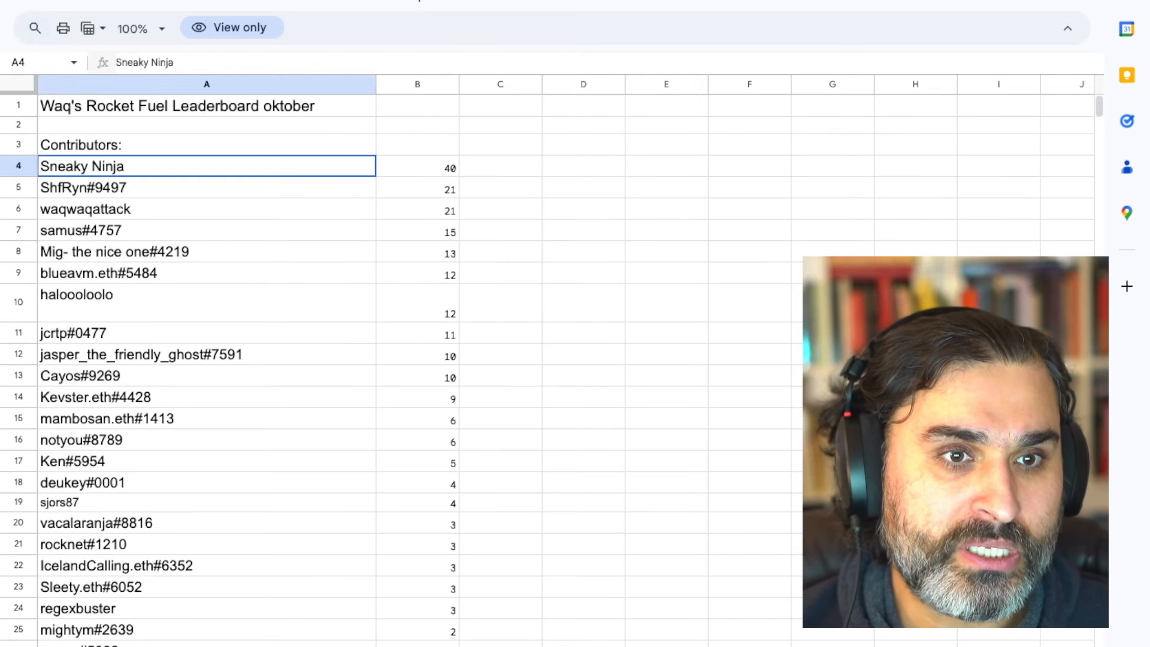
scroll(down, 3)
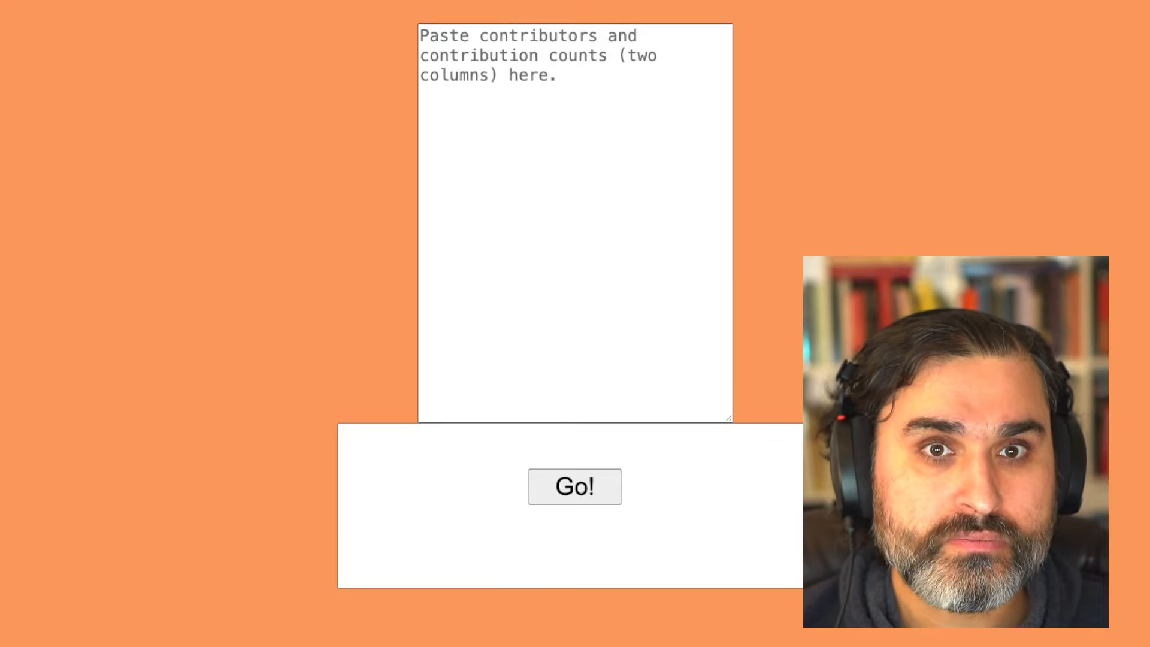
- Paste the October contributor names and counts, from Sneaky Ninja at 40 downward, into the raffle input
click(574, 220)
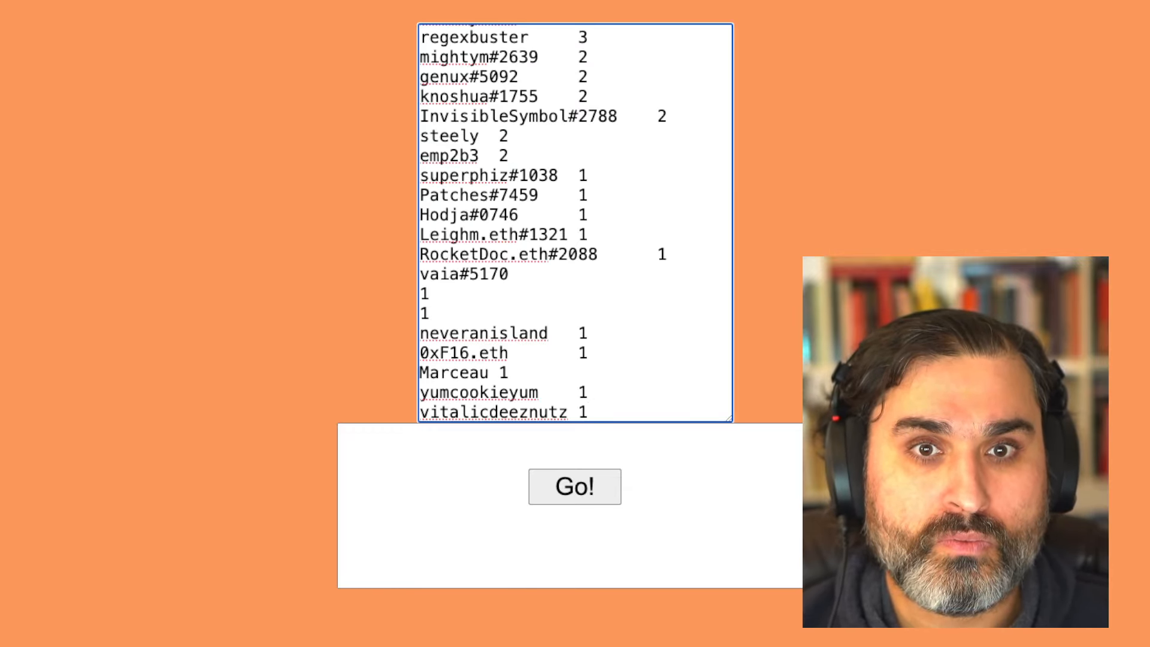
click(574, 487)
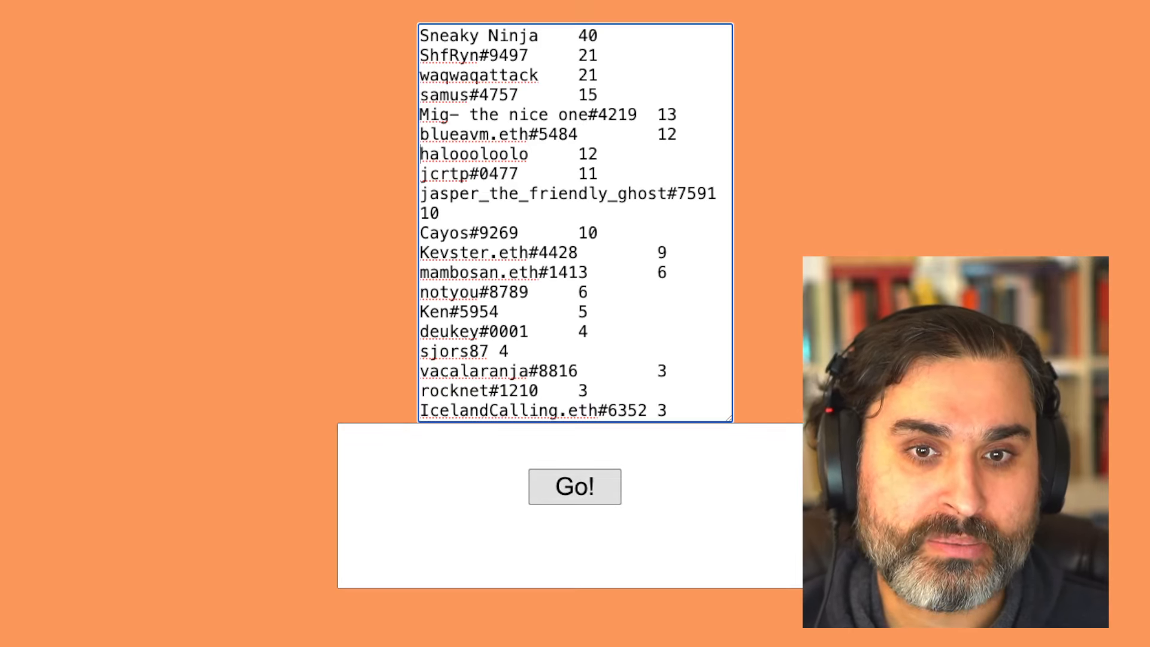
click(575, 487)
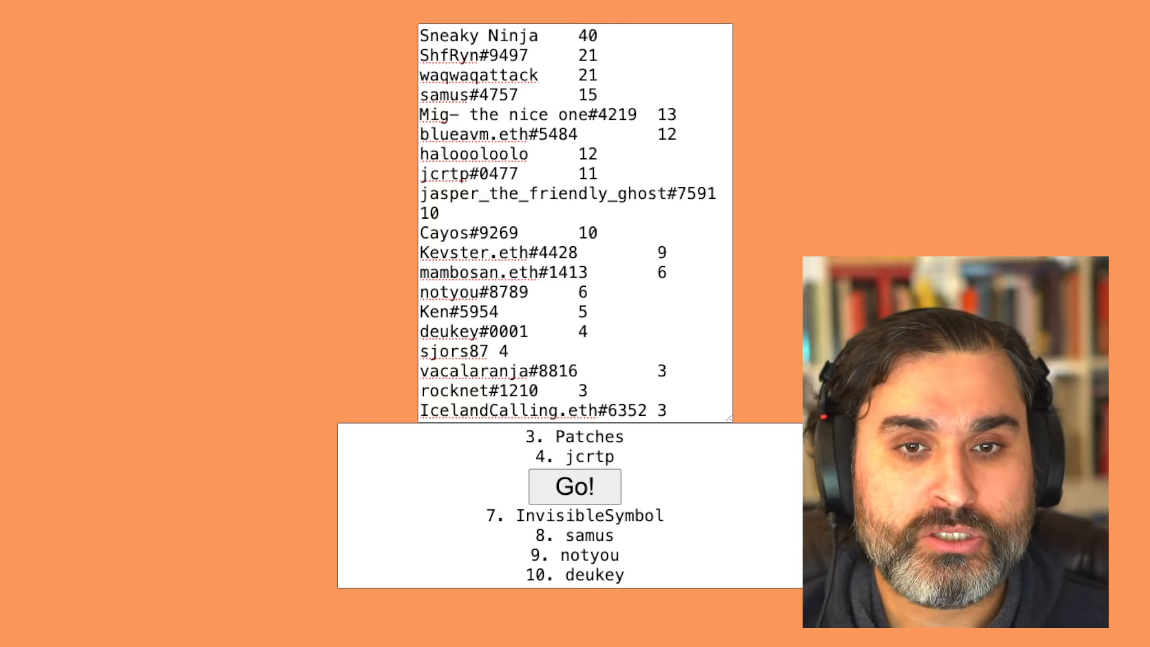
click(574, 487)
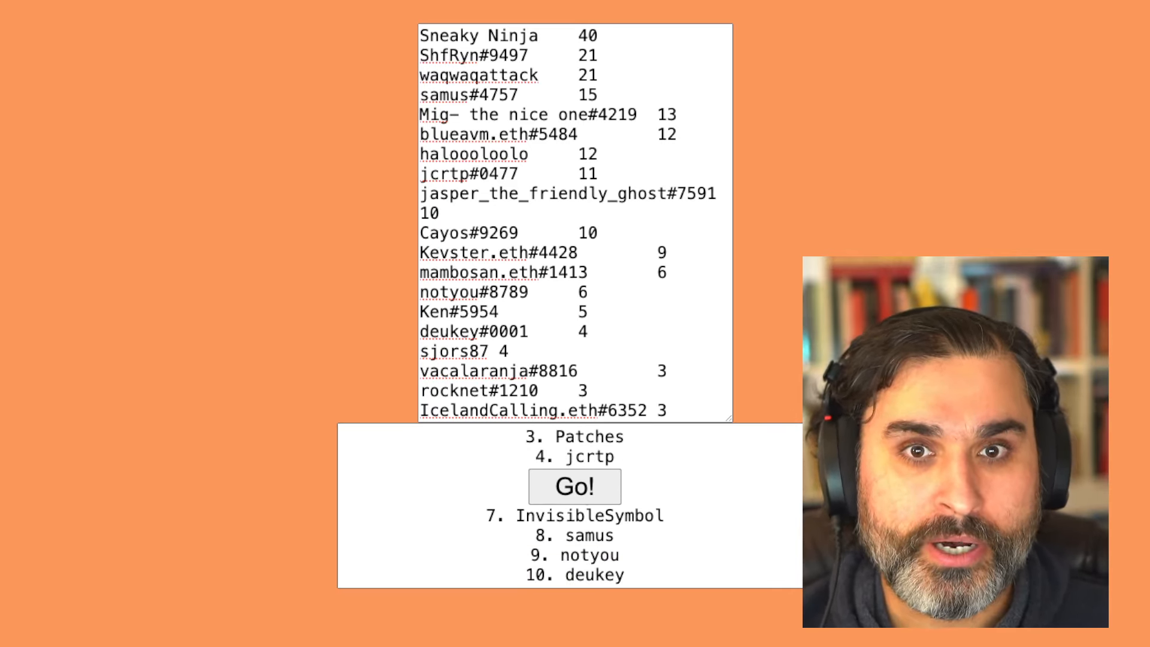
click(575, 486)
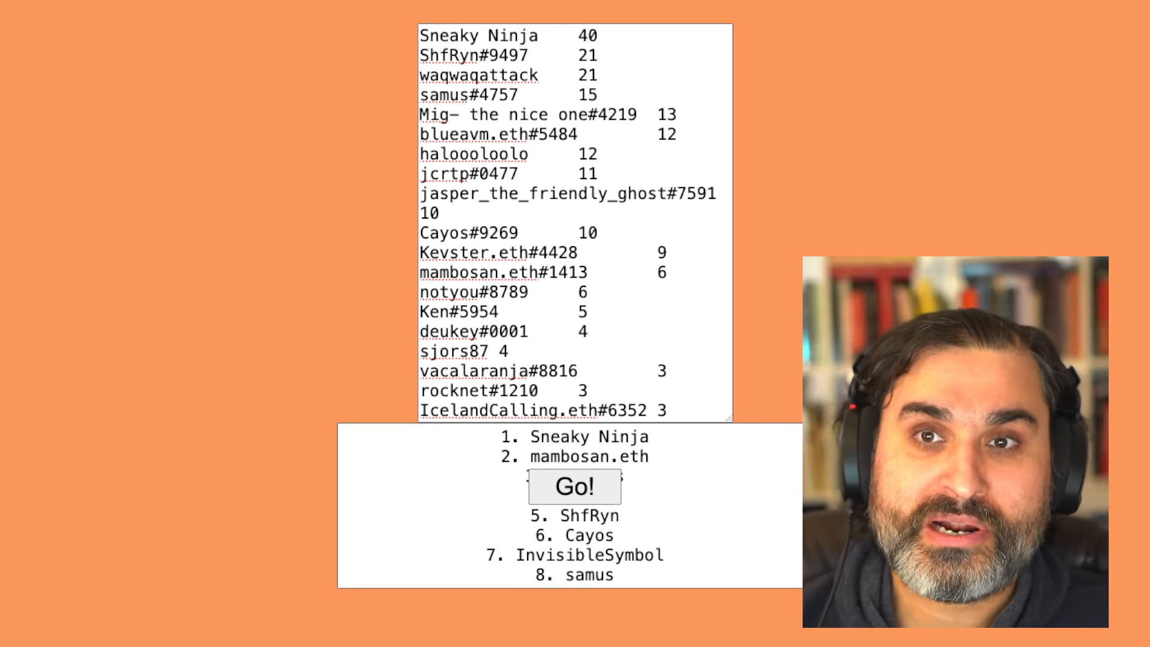